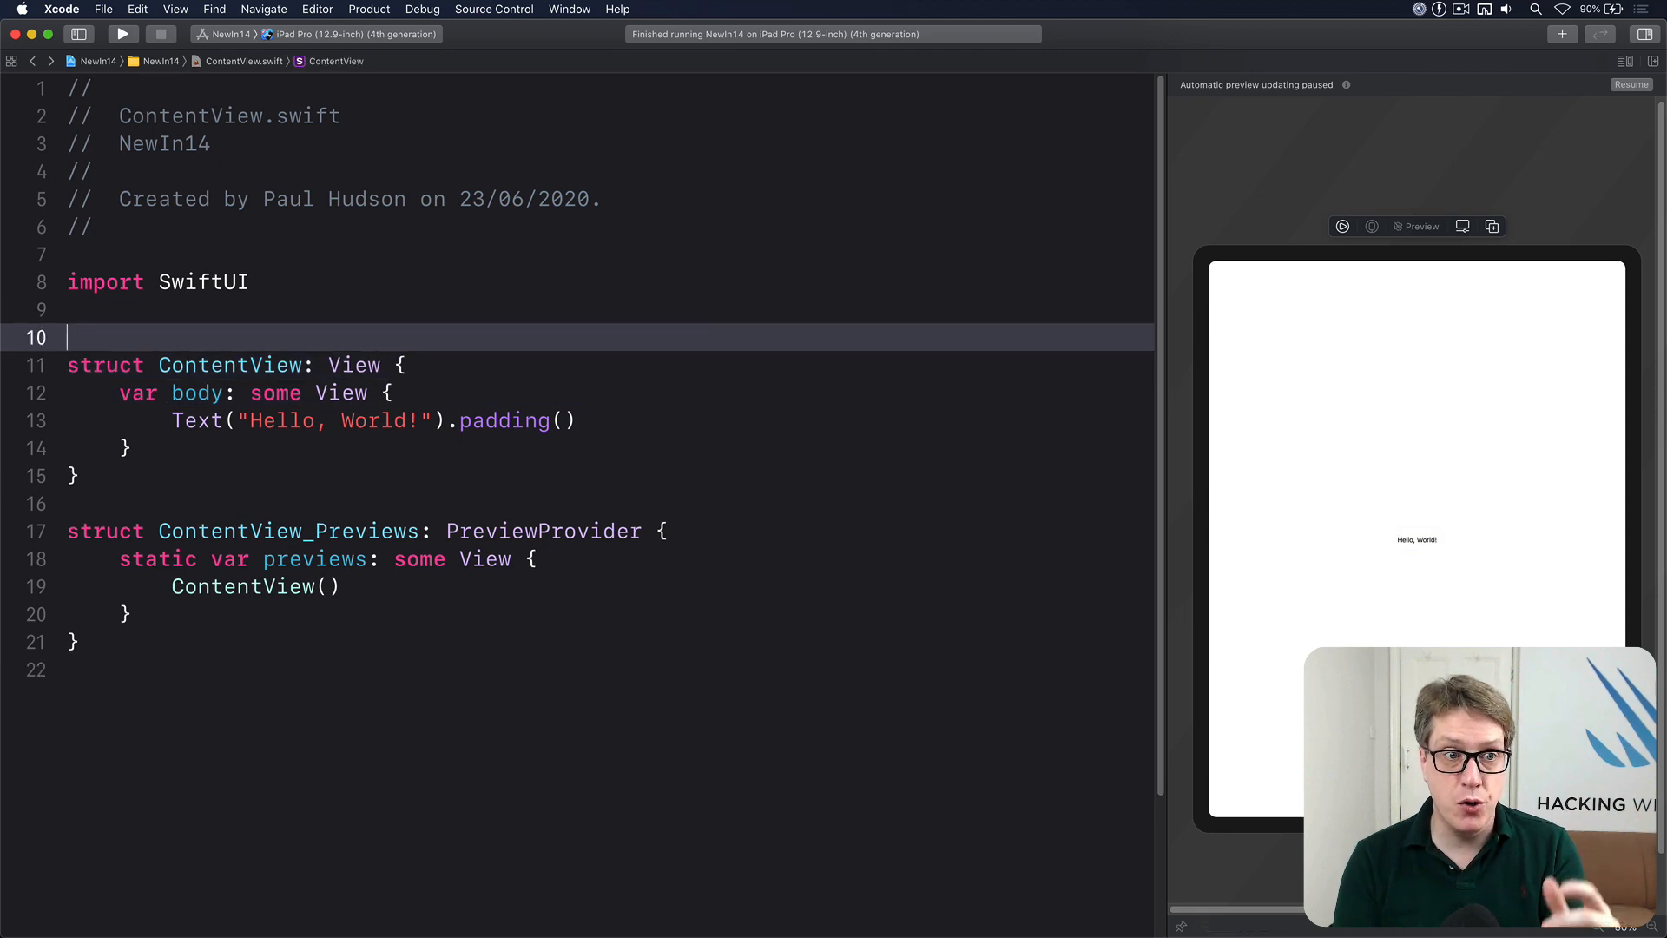
Add a Sidebar struct showing Text("Sidebar") and duplicate it for renaming
type("struct Sidebar: View {")
type("var body: some View {")
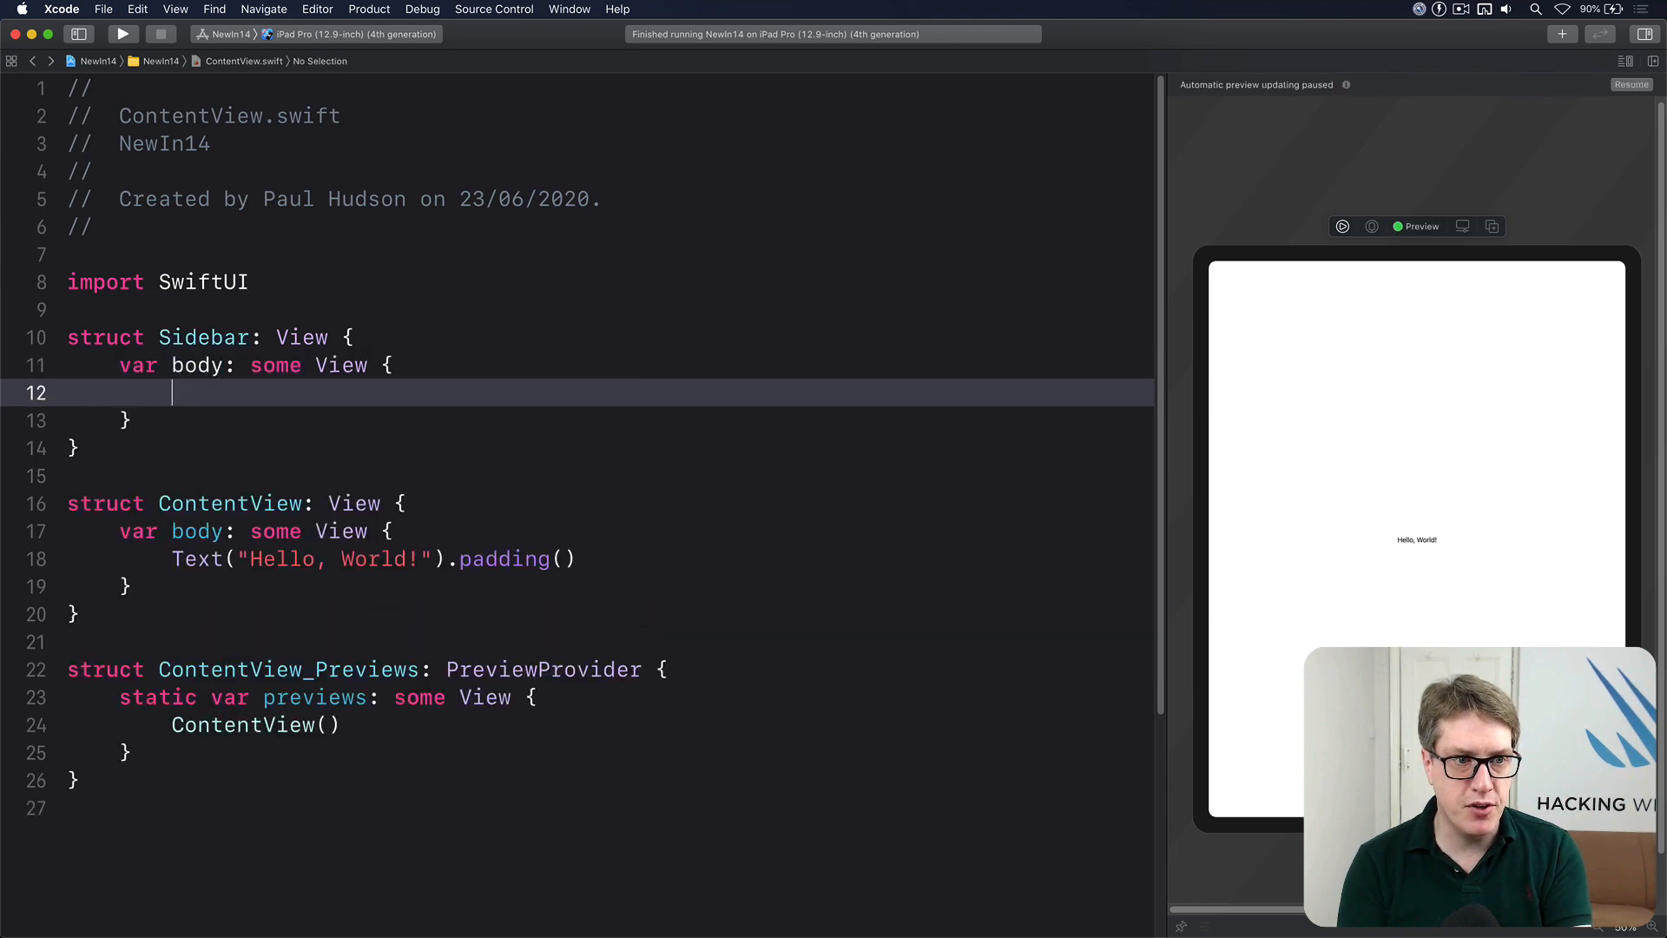
type("Text(\"Sideb\")")
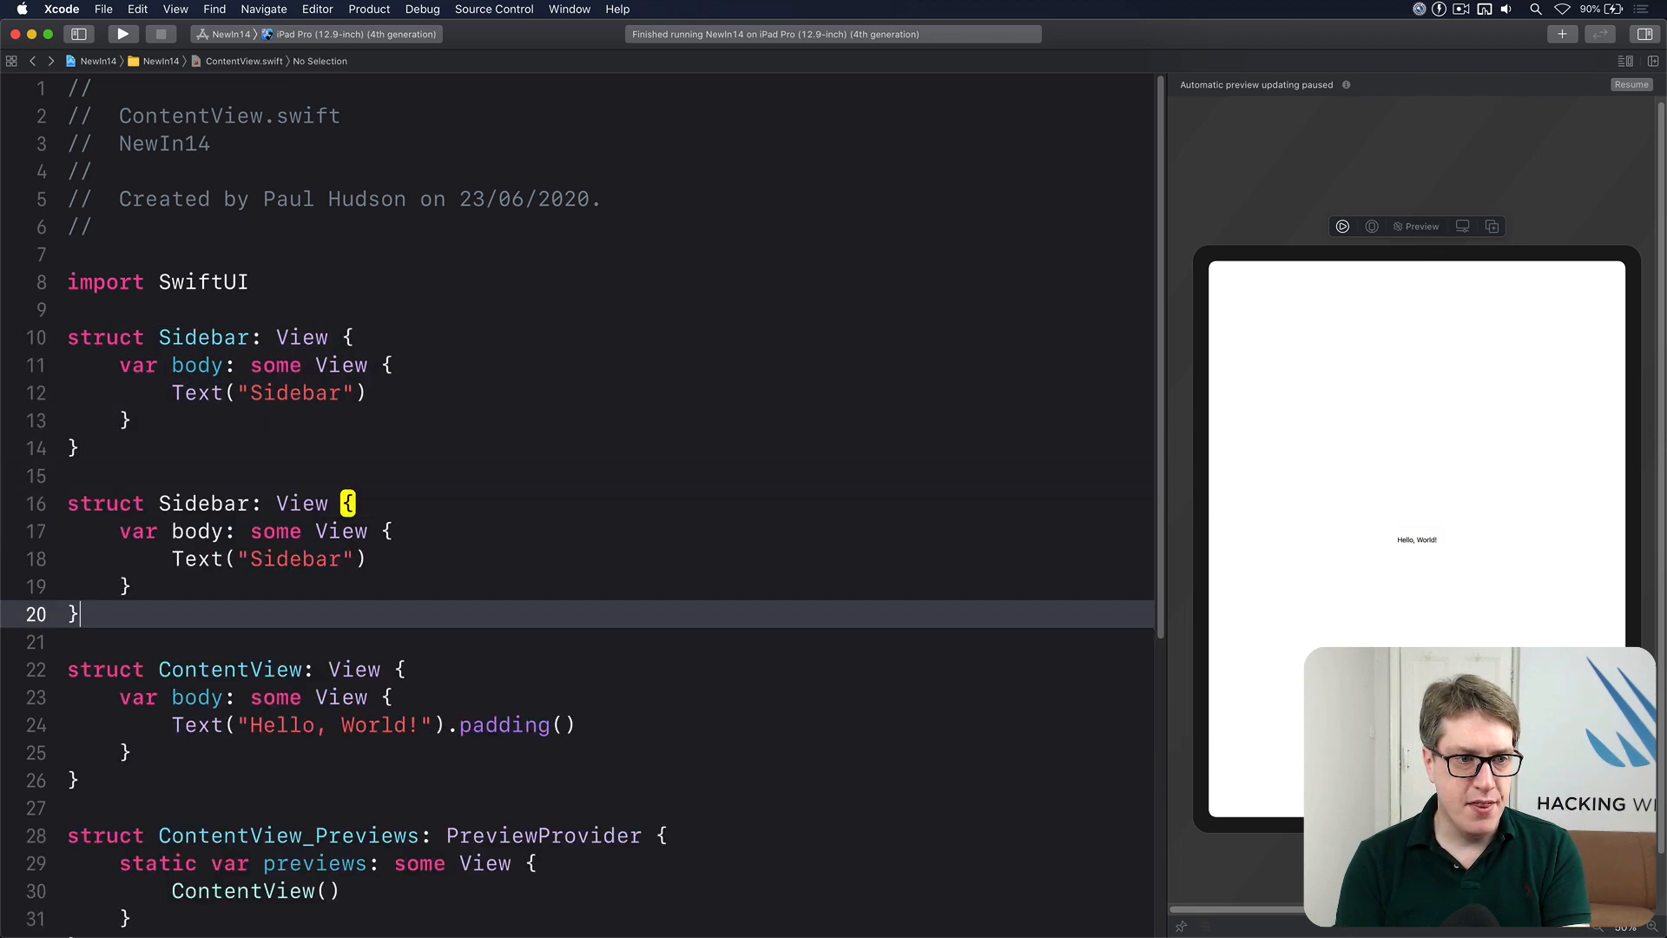
double_click(203, 504)
type("PrimaryView")
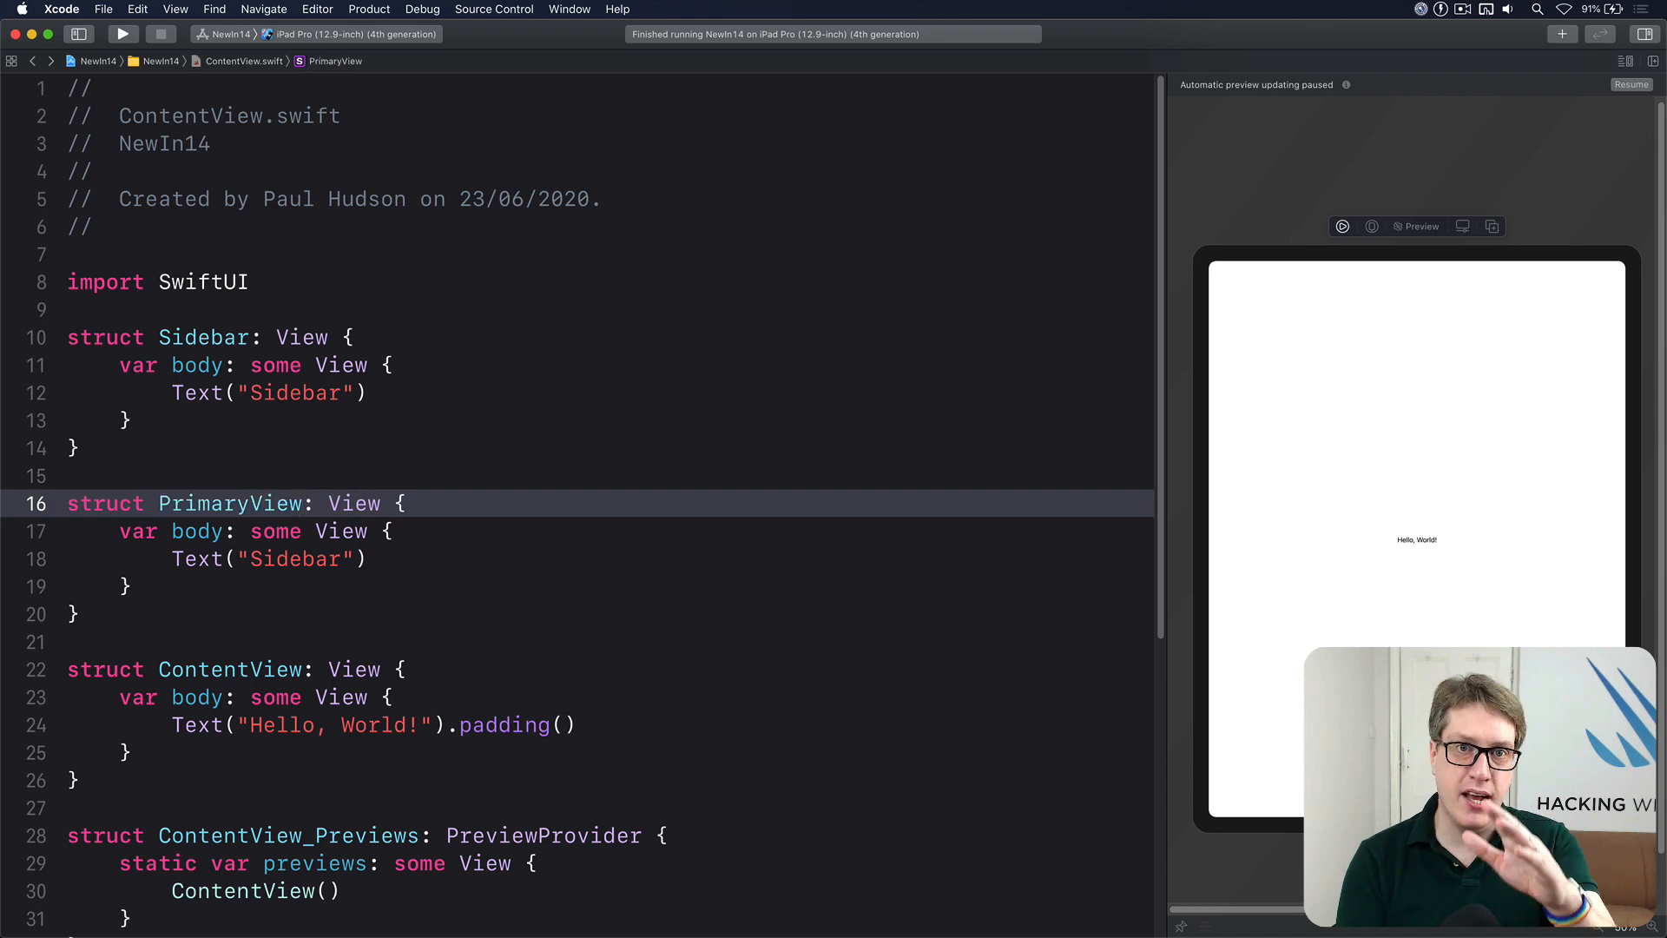
Rename the copies to PrimaryView and DetailView with texts "Primary" and "Detail"
left_click(306, 558)
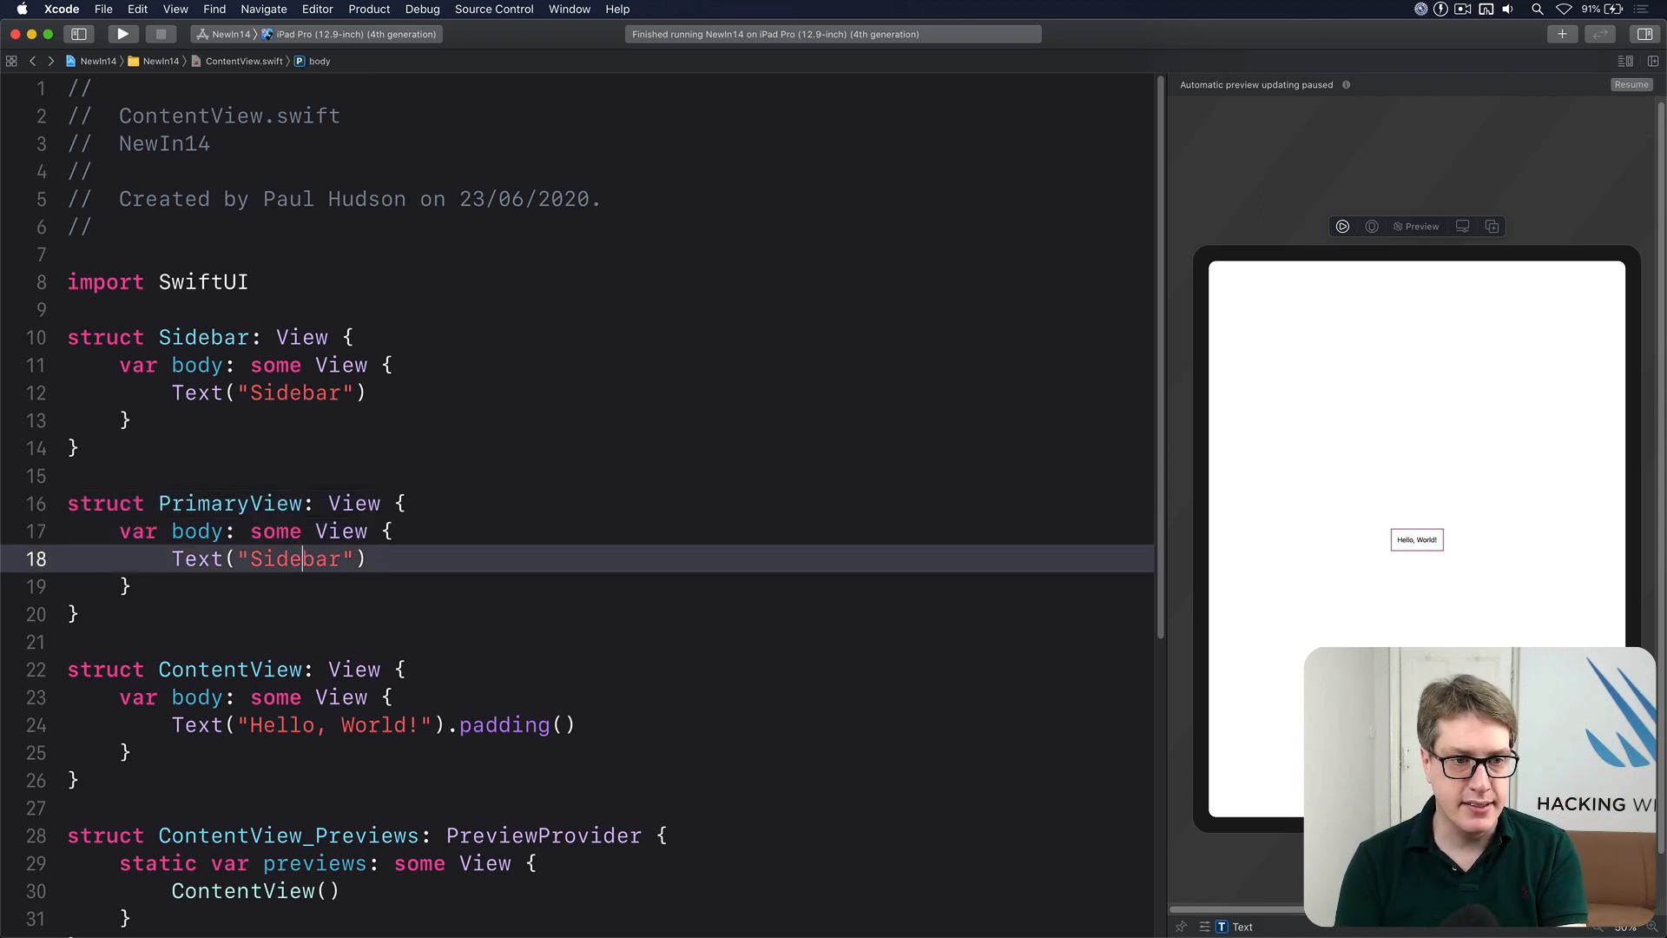
type("Primary")
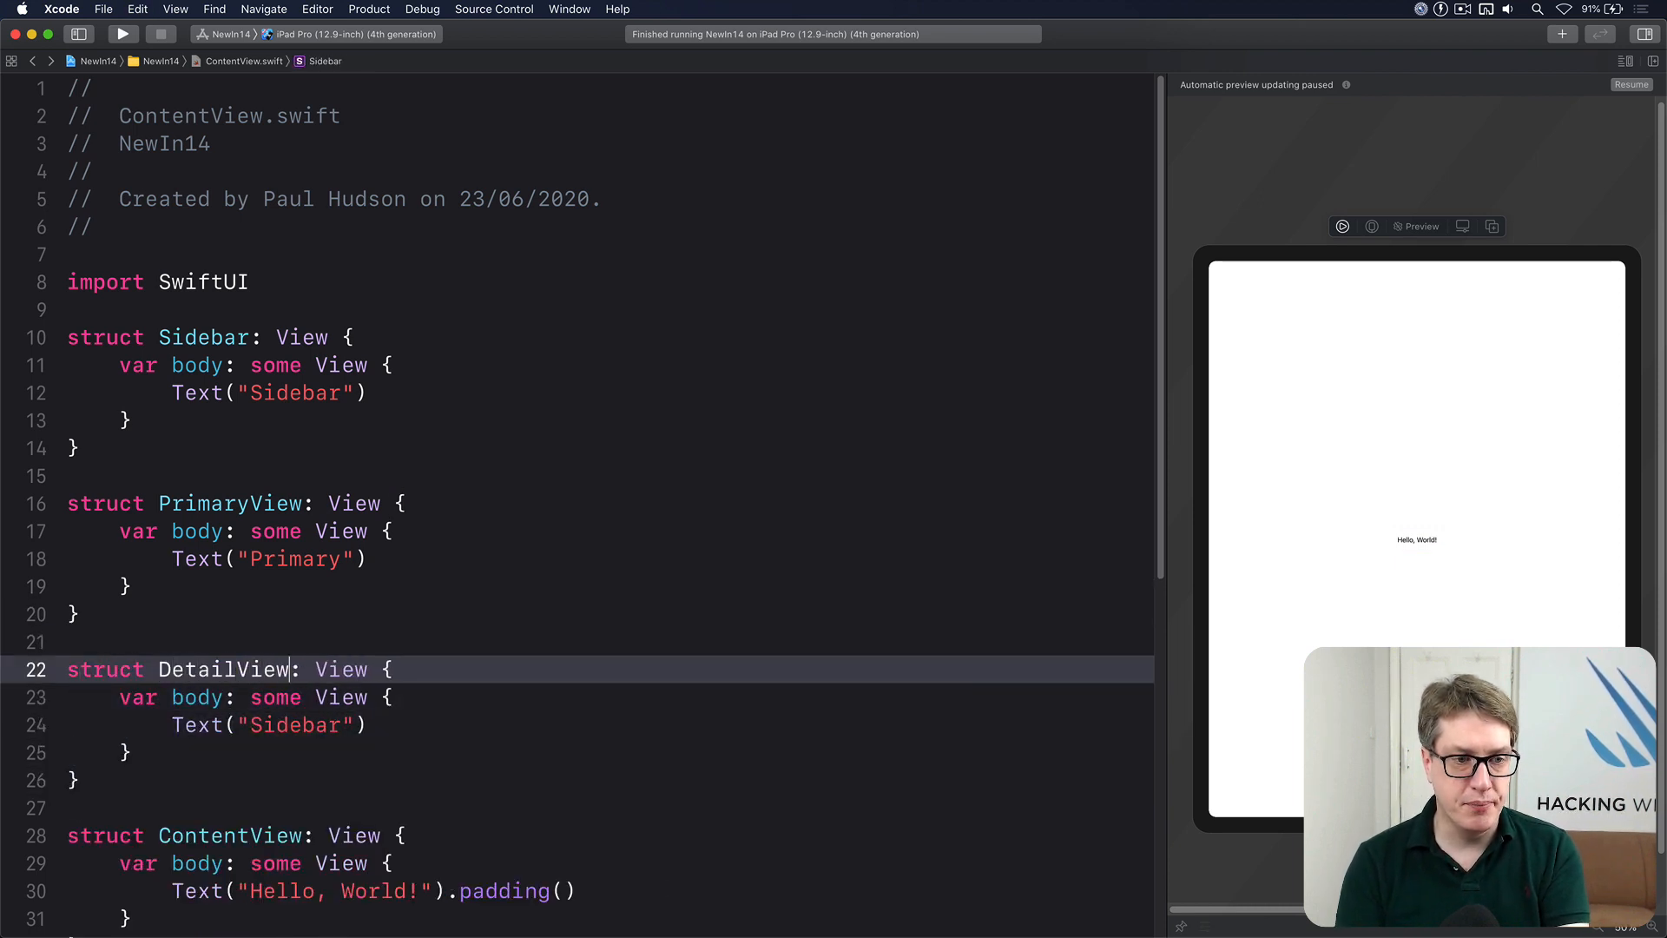
type("Detail")
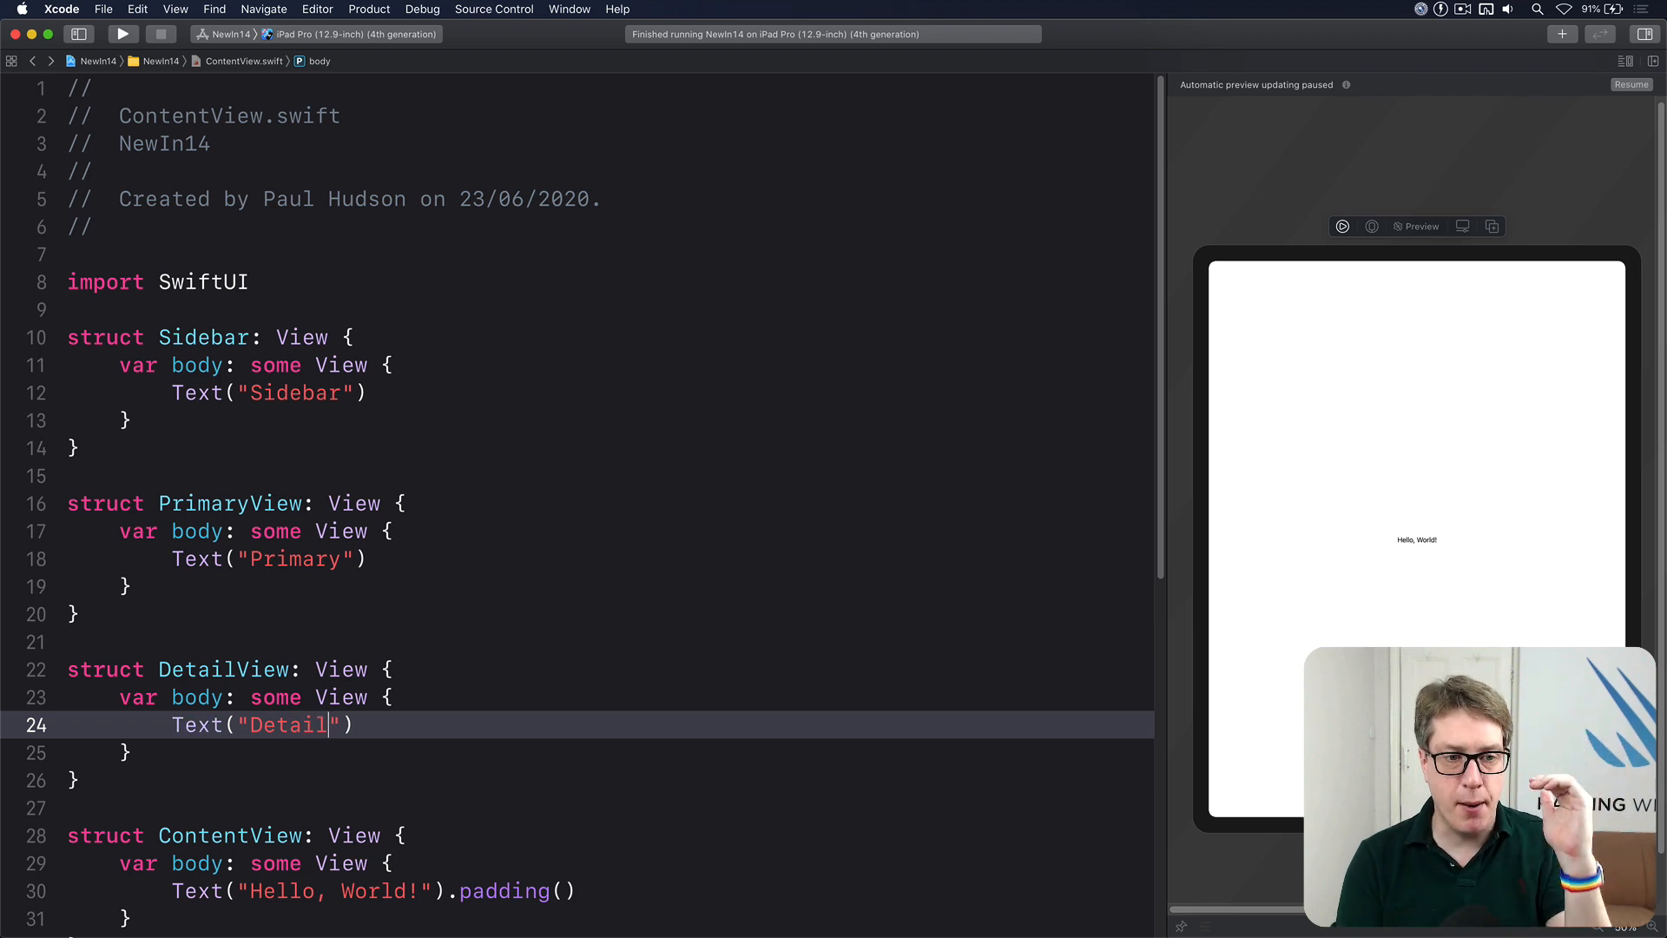
scroll("down", 3)
type("D")
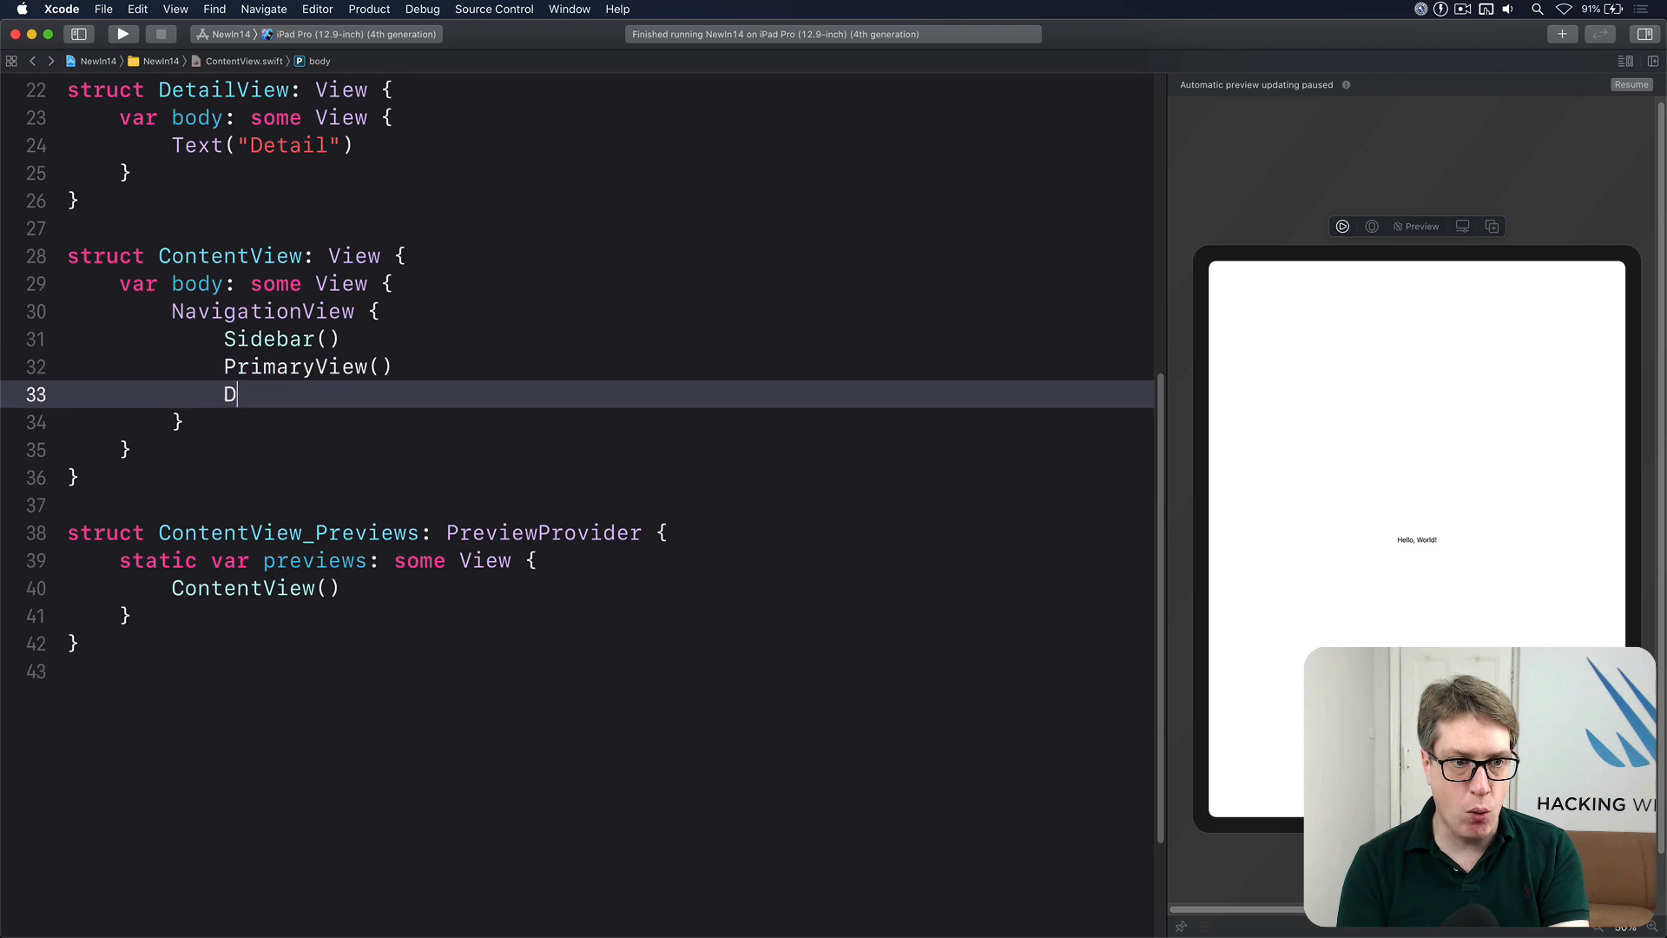
Complete the NavigationView with DetailView() and build and run the app
type("etailView()")
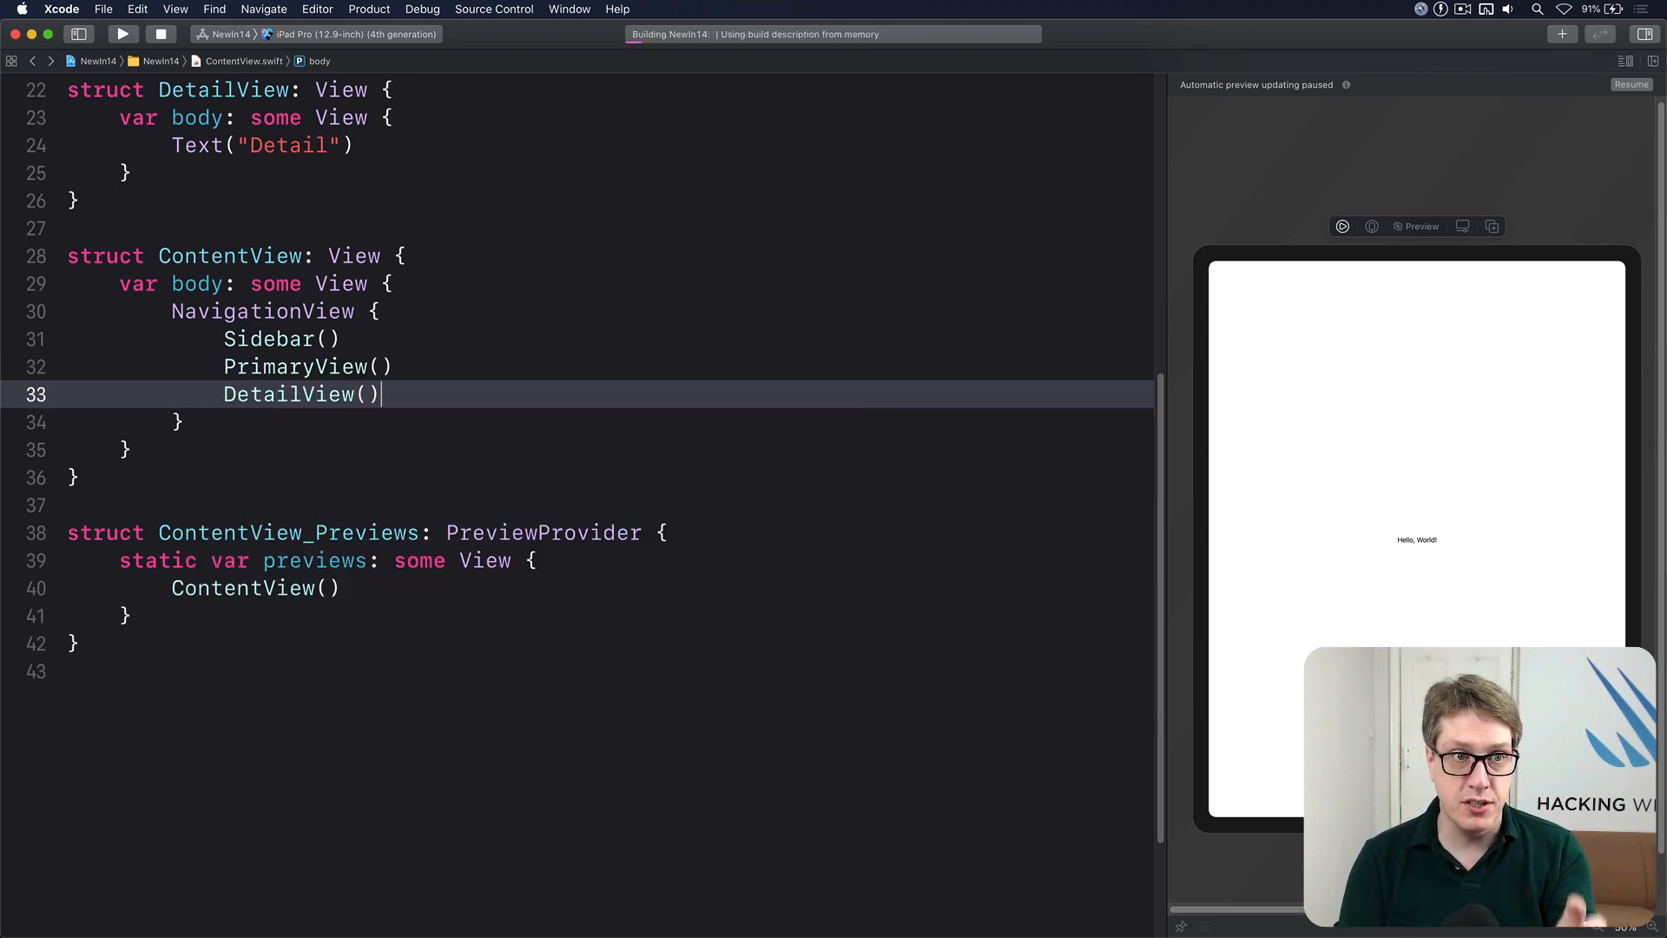
left_click(122, 35)
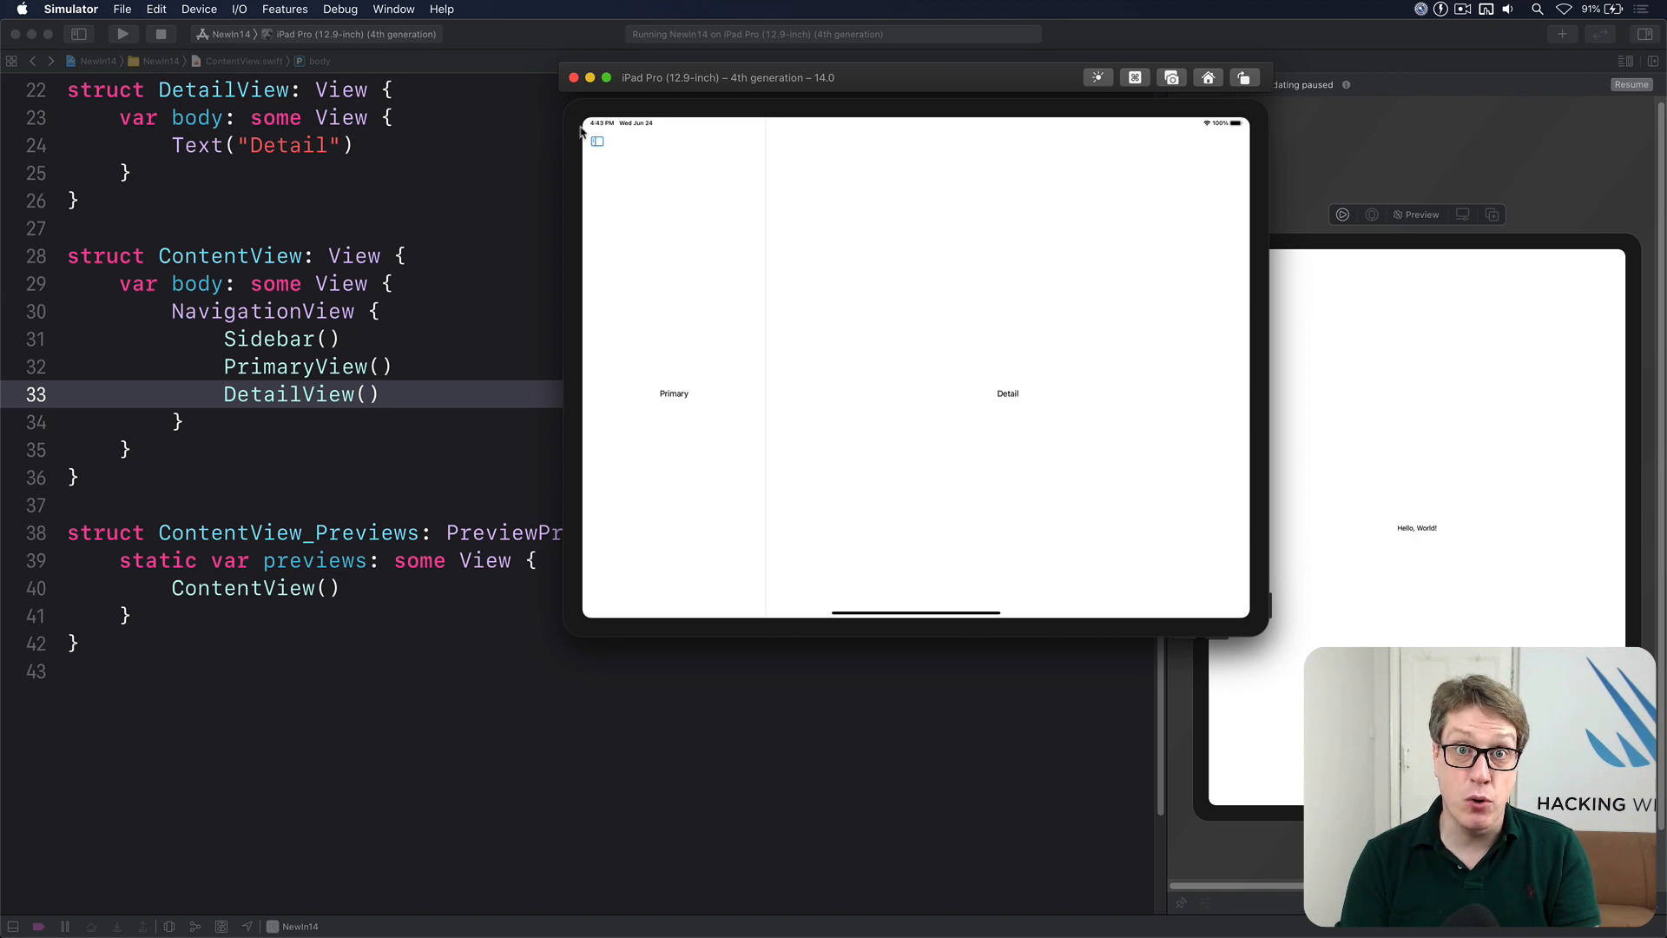
Reveal the Sidebar column in the running app, then hide it again
left_click(595, 141)
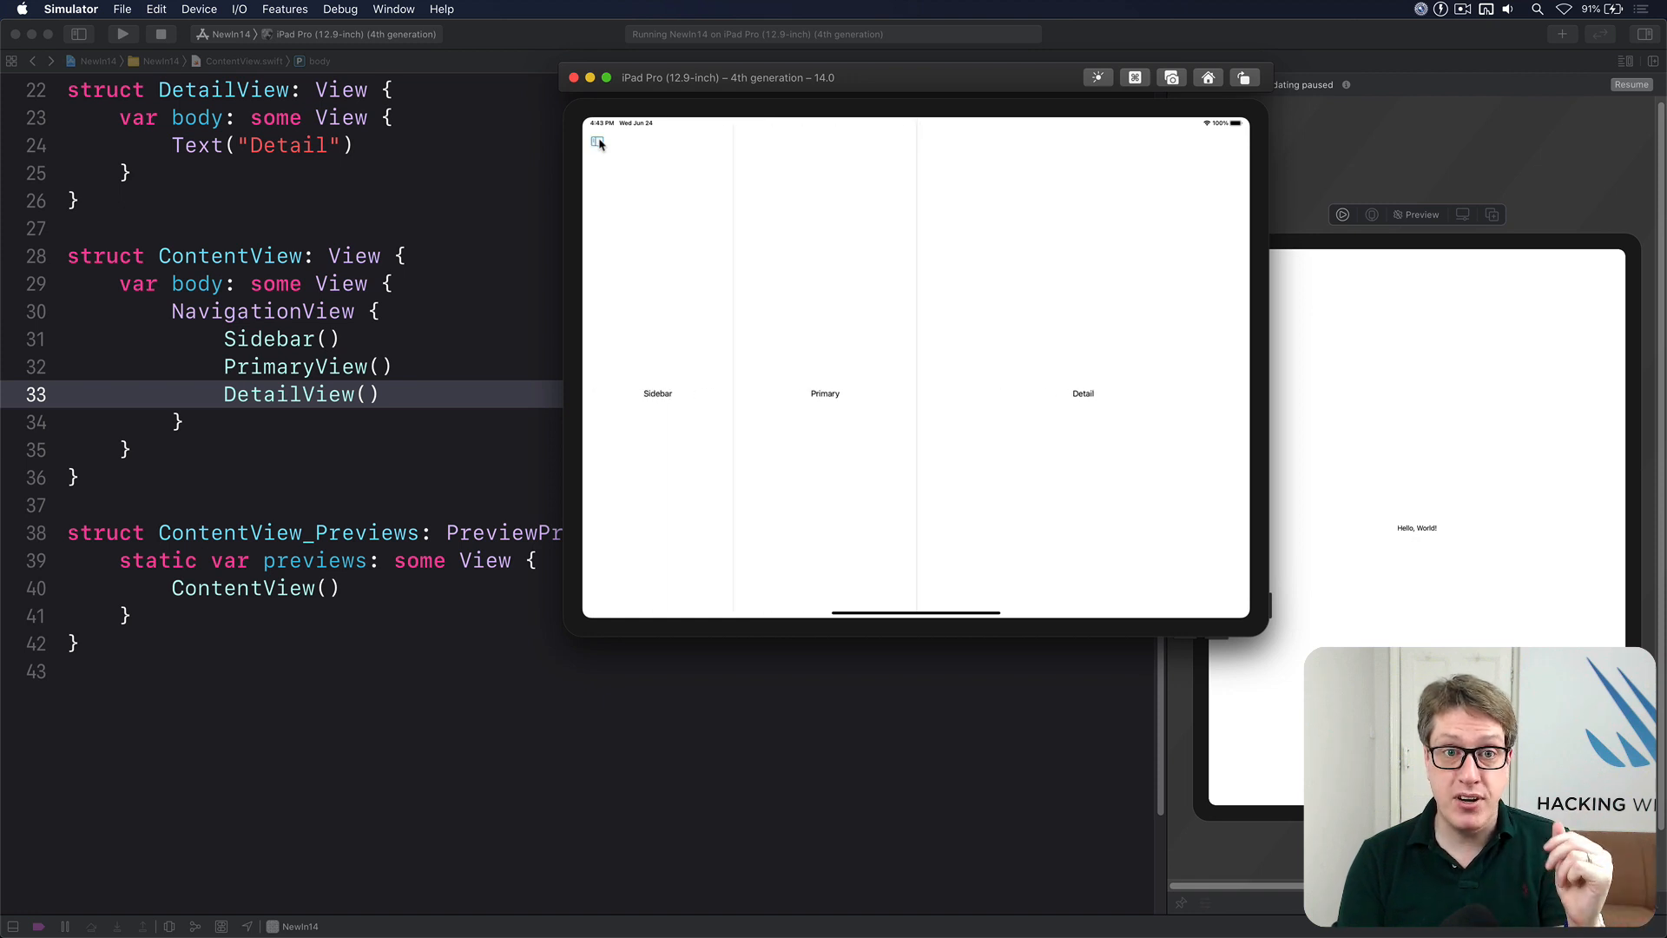
left_click(597, 141)
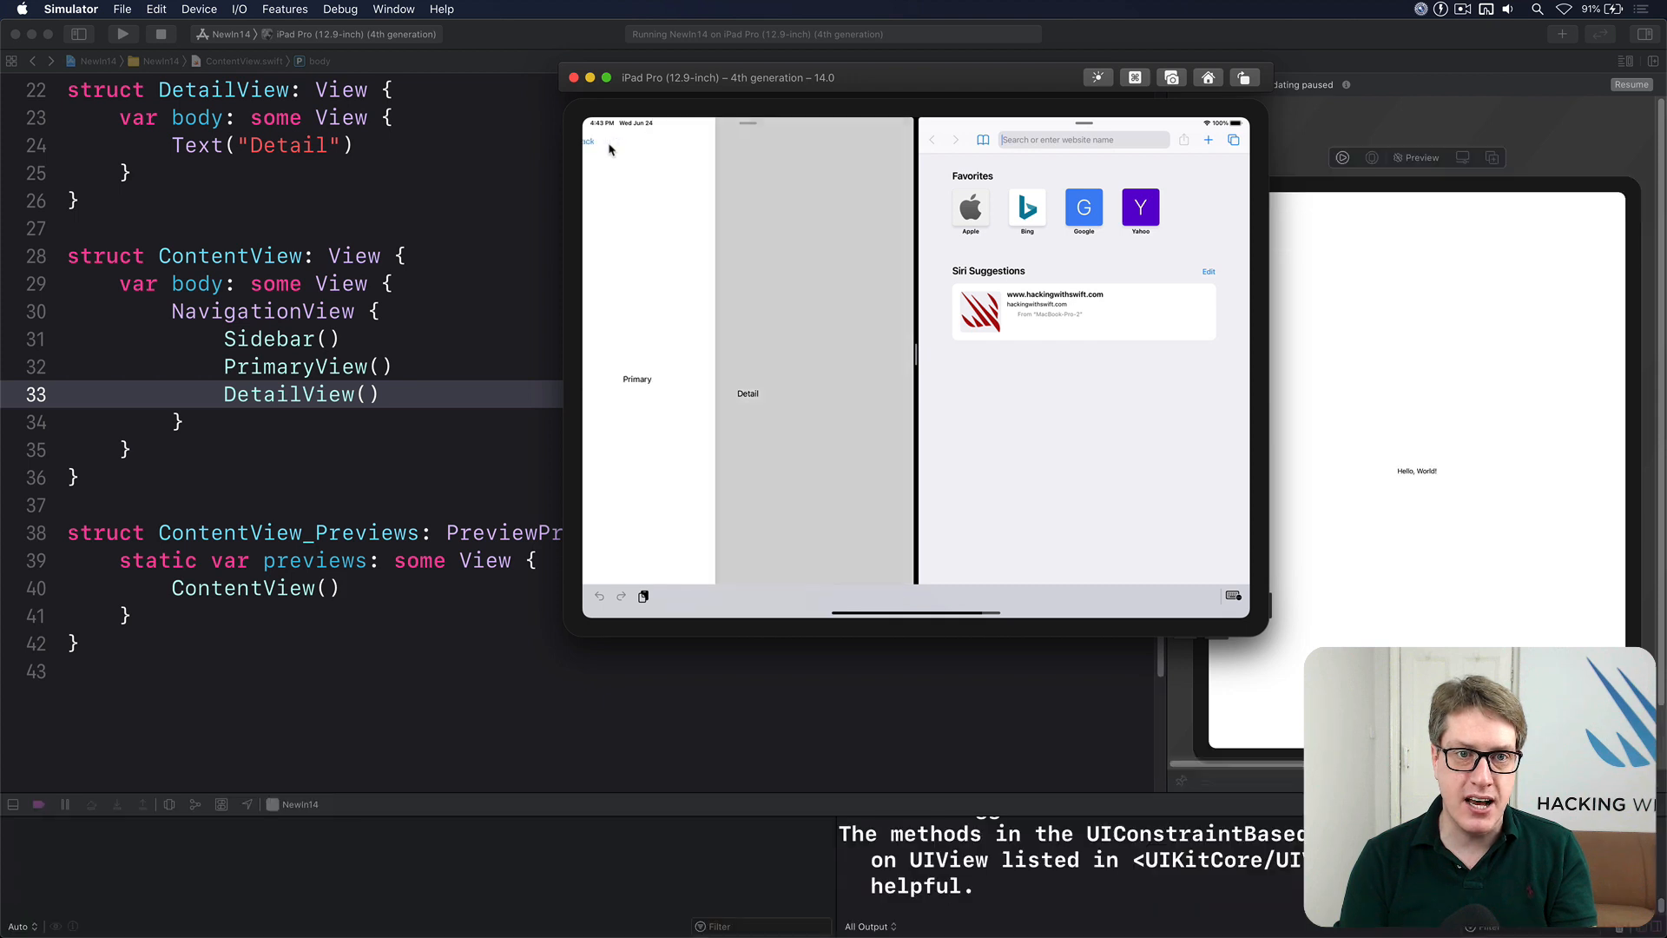
Navigate back to Primary in the compact layout, then toggle the Sidebar once full width
left_click(596, 141)
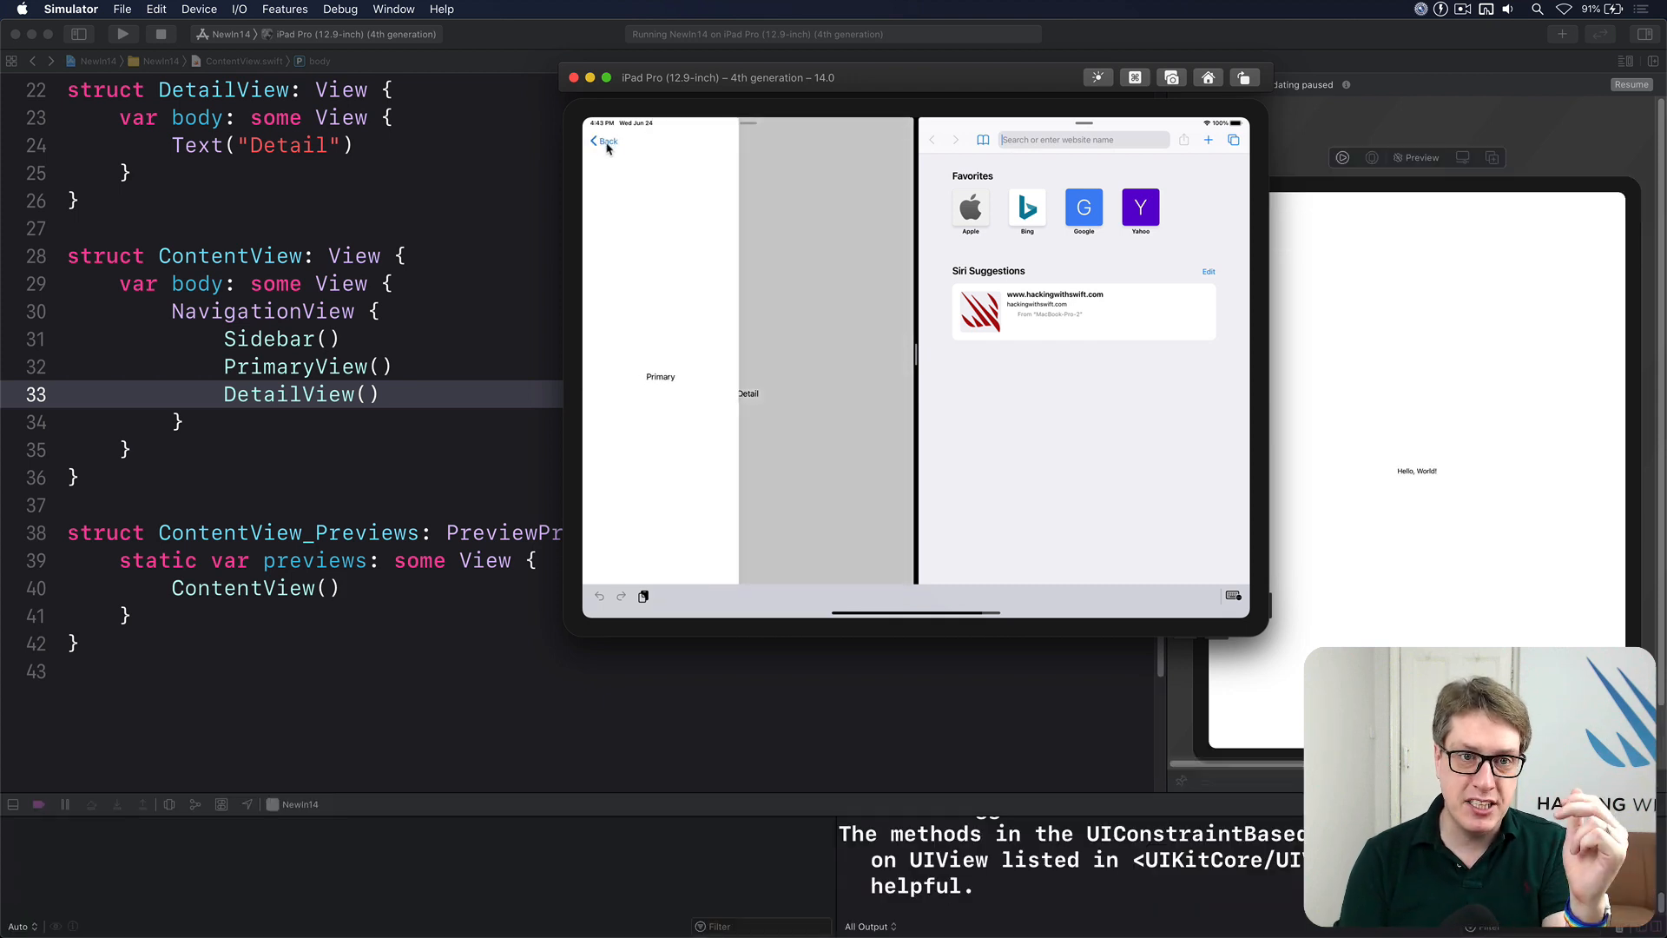
left_click(602, 141)
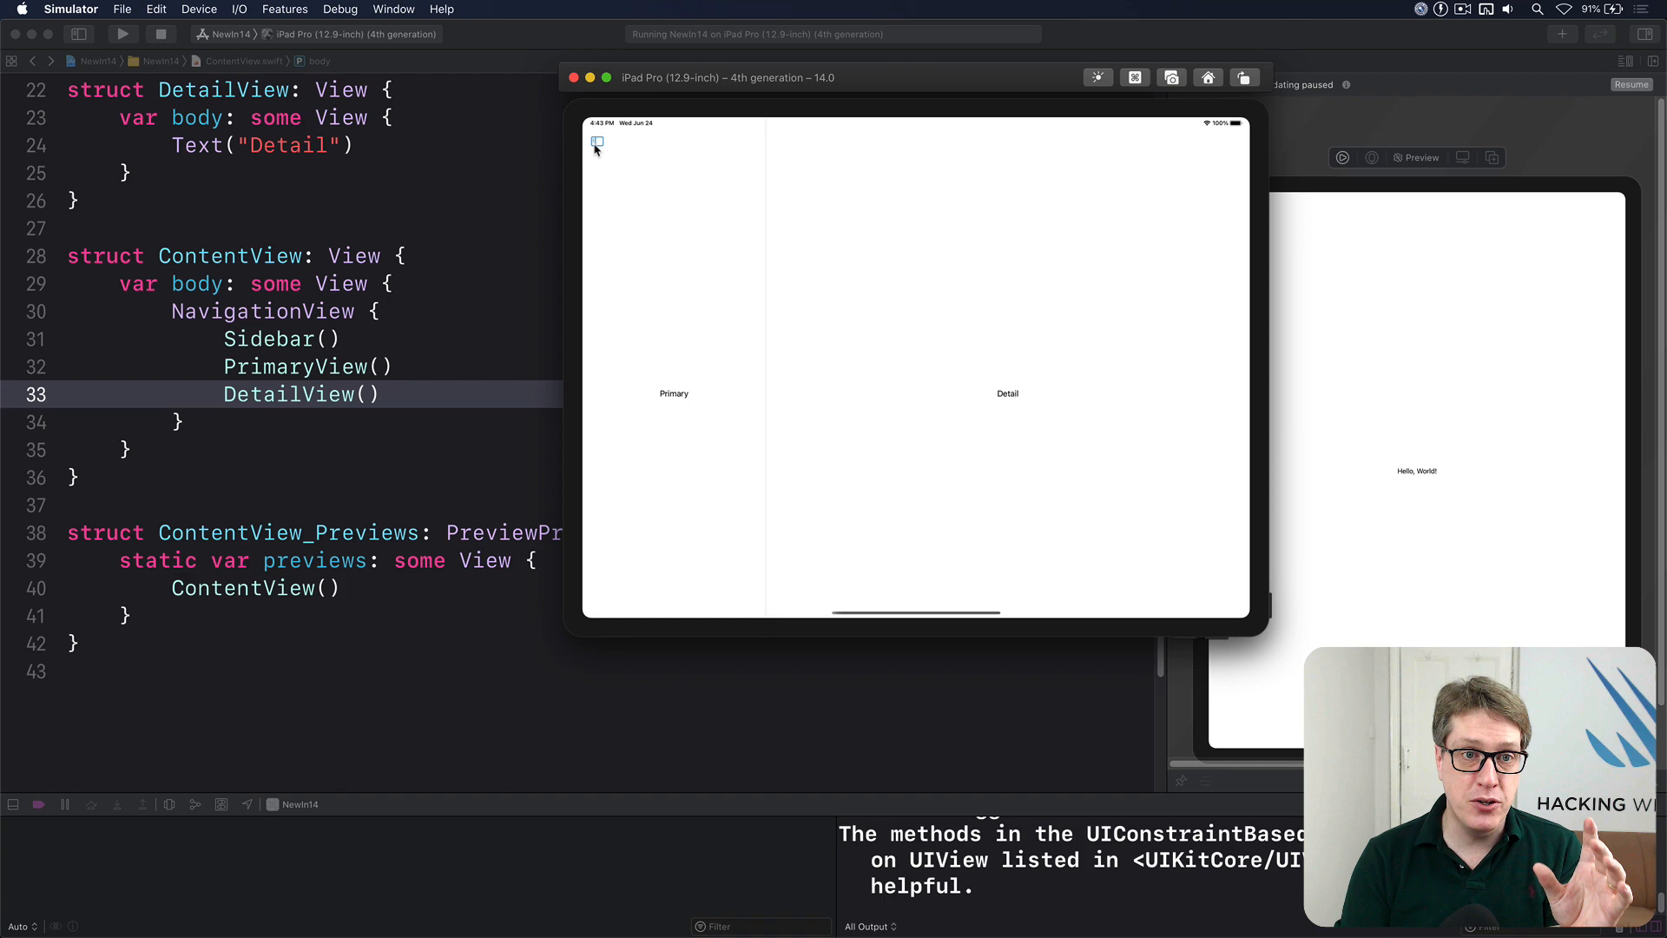
left_click(595, 143)
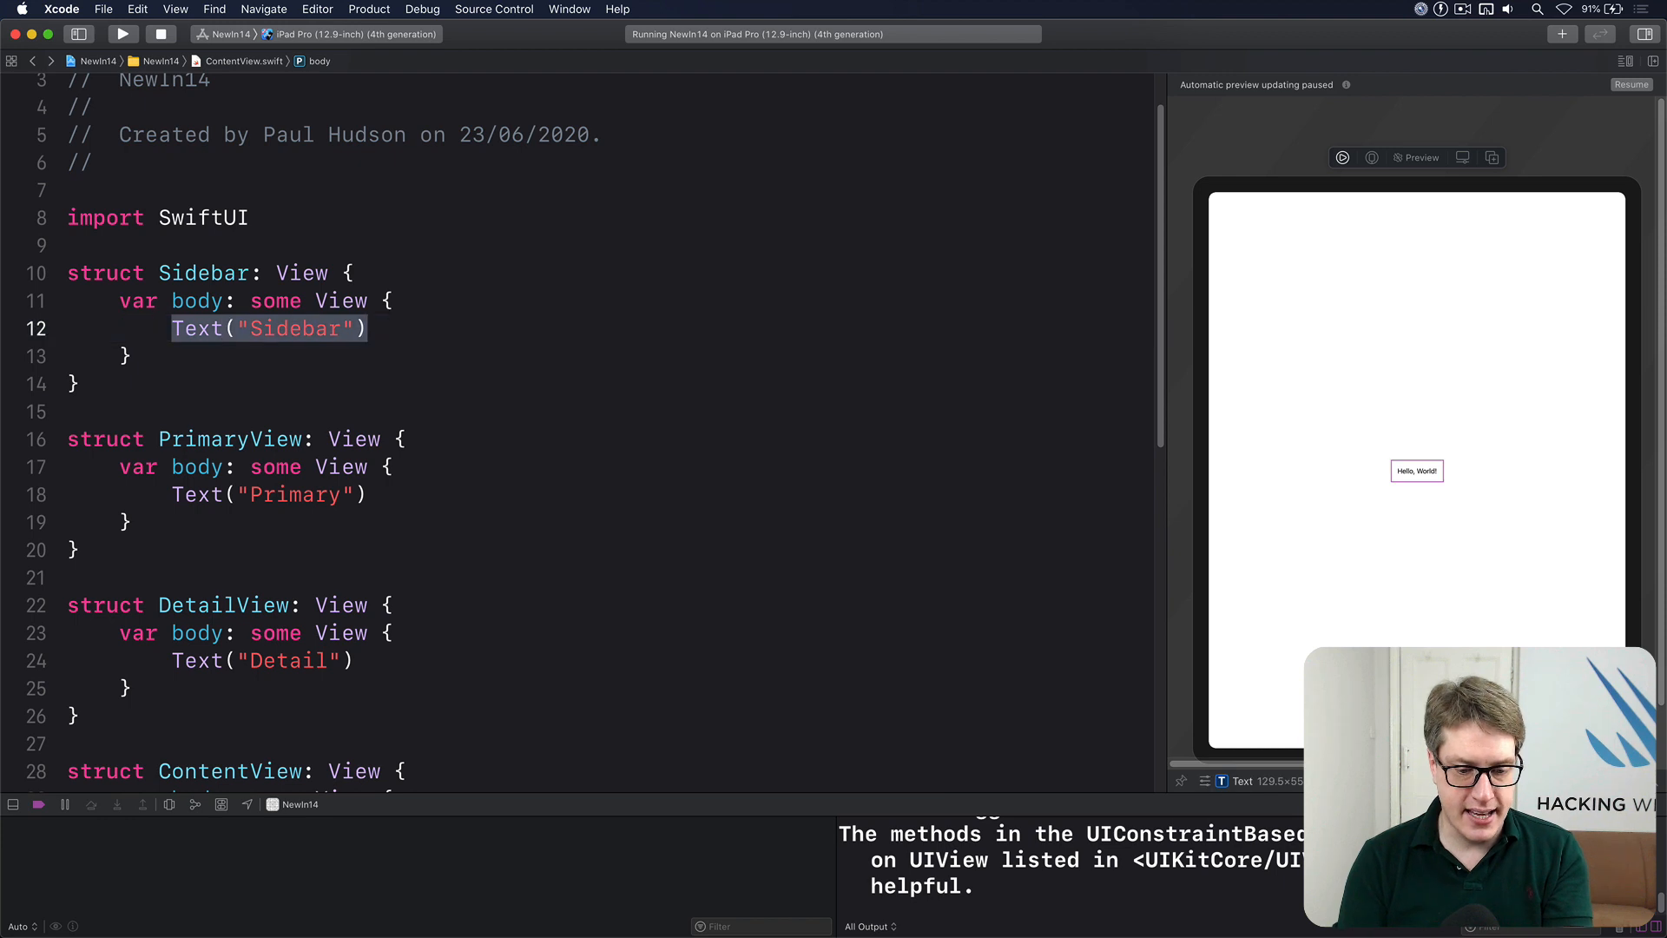
Replace Sidebar's Text with List(1..<100) showing Text("Row \(i)")
type("List(1..<100) { i in")
type("Text9")
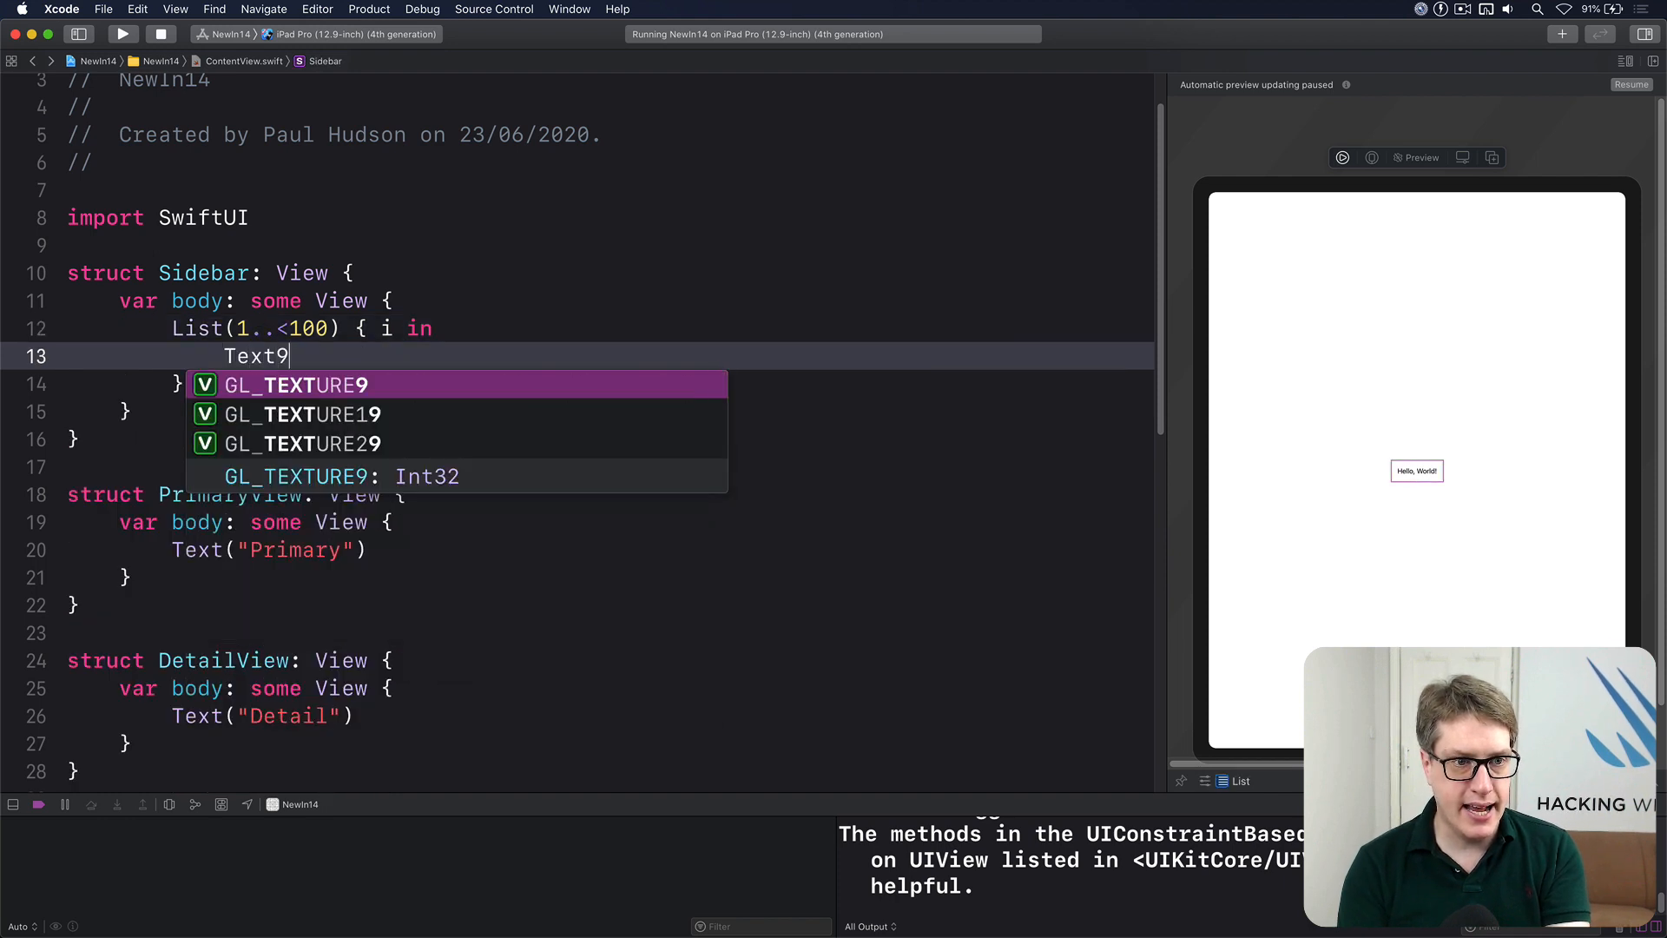
type("(\"")
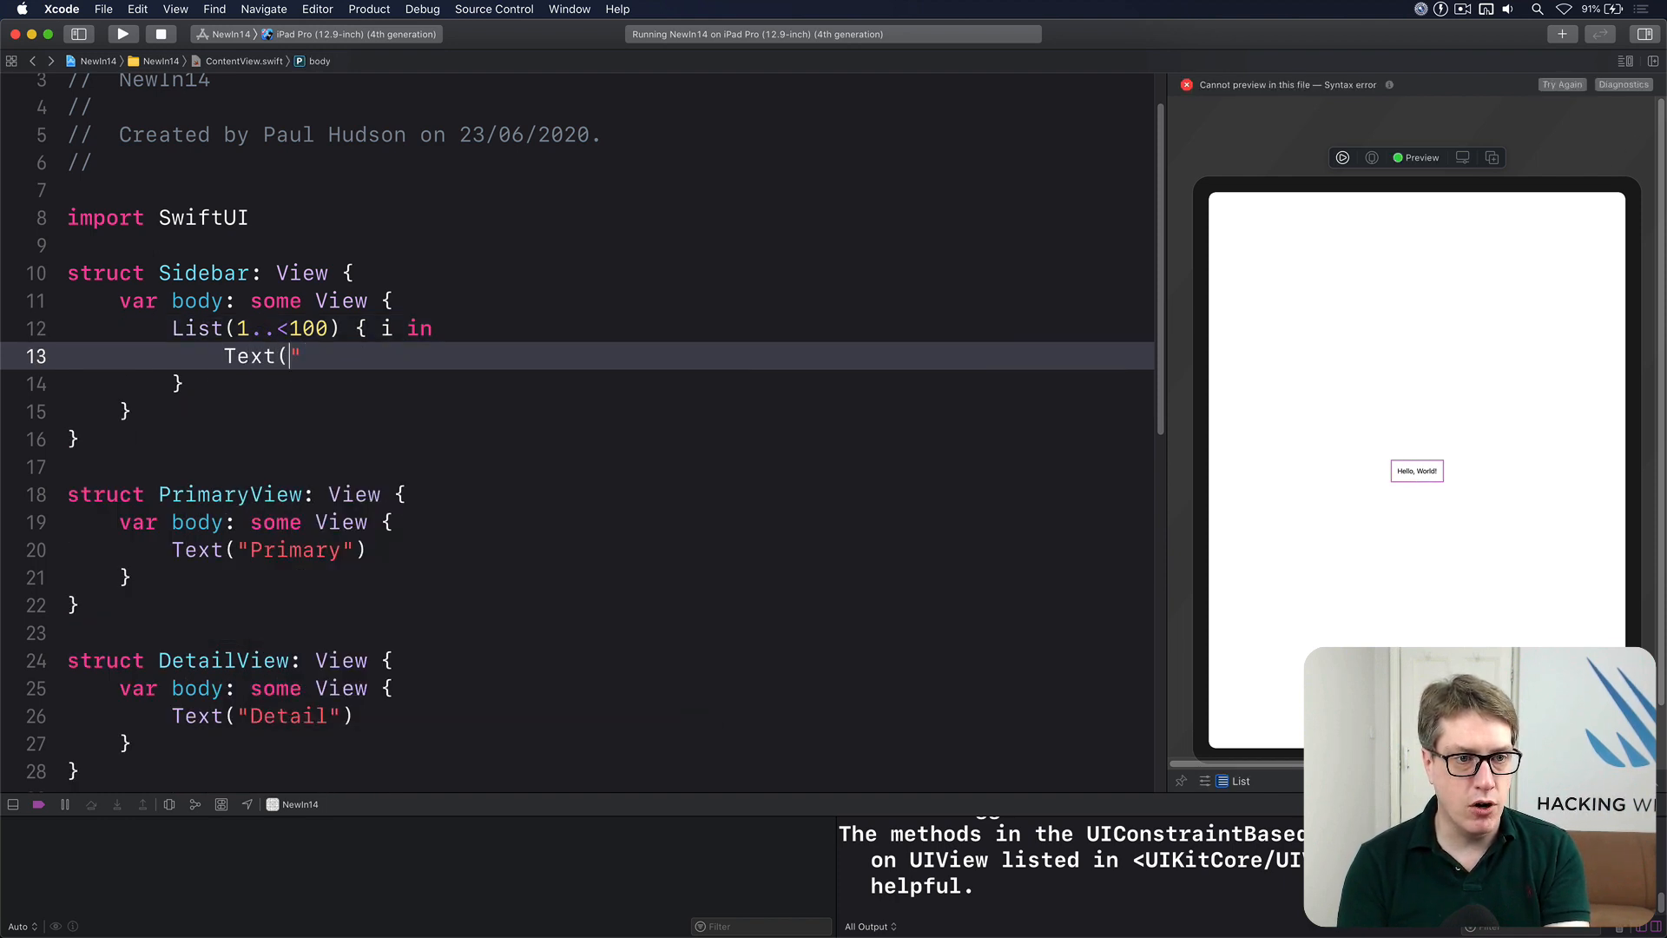
type("Row \\(i")
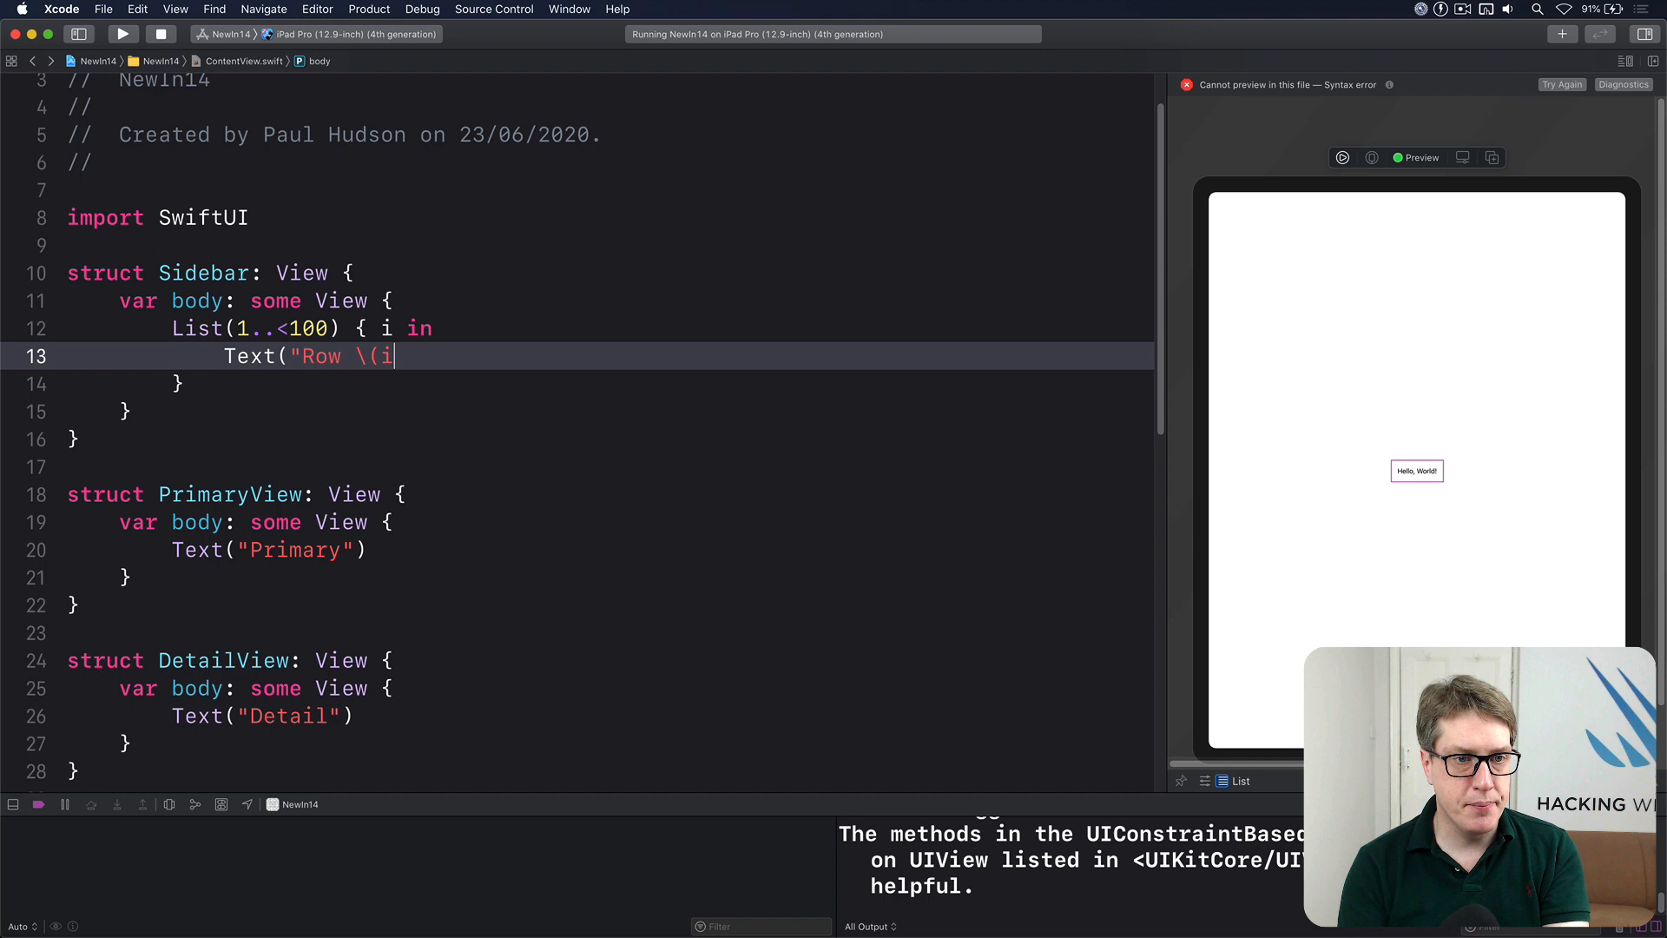
type(")\")")
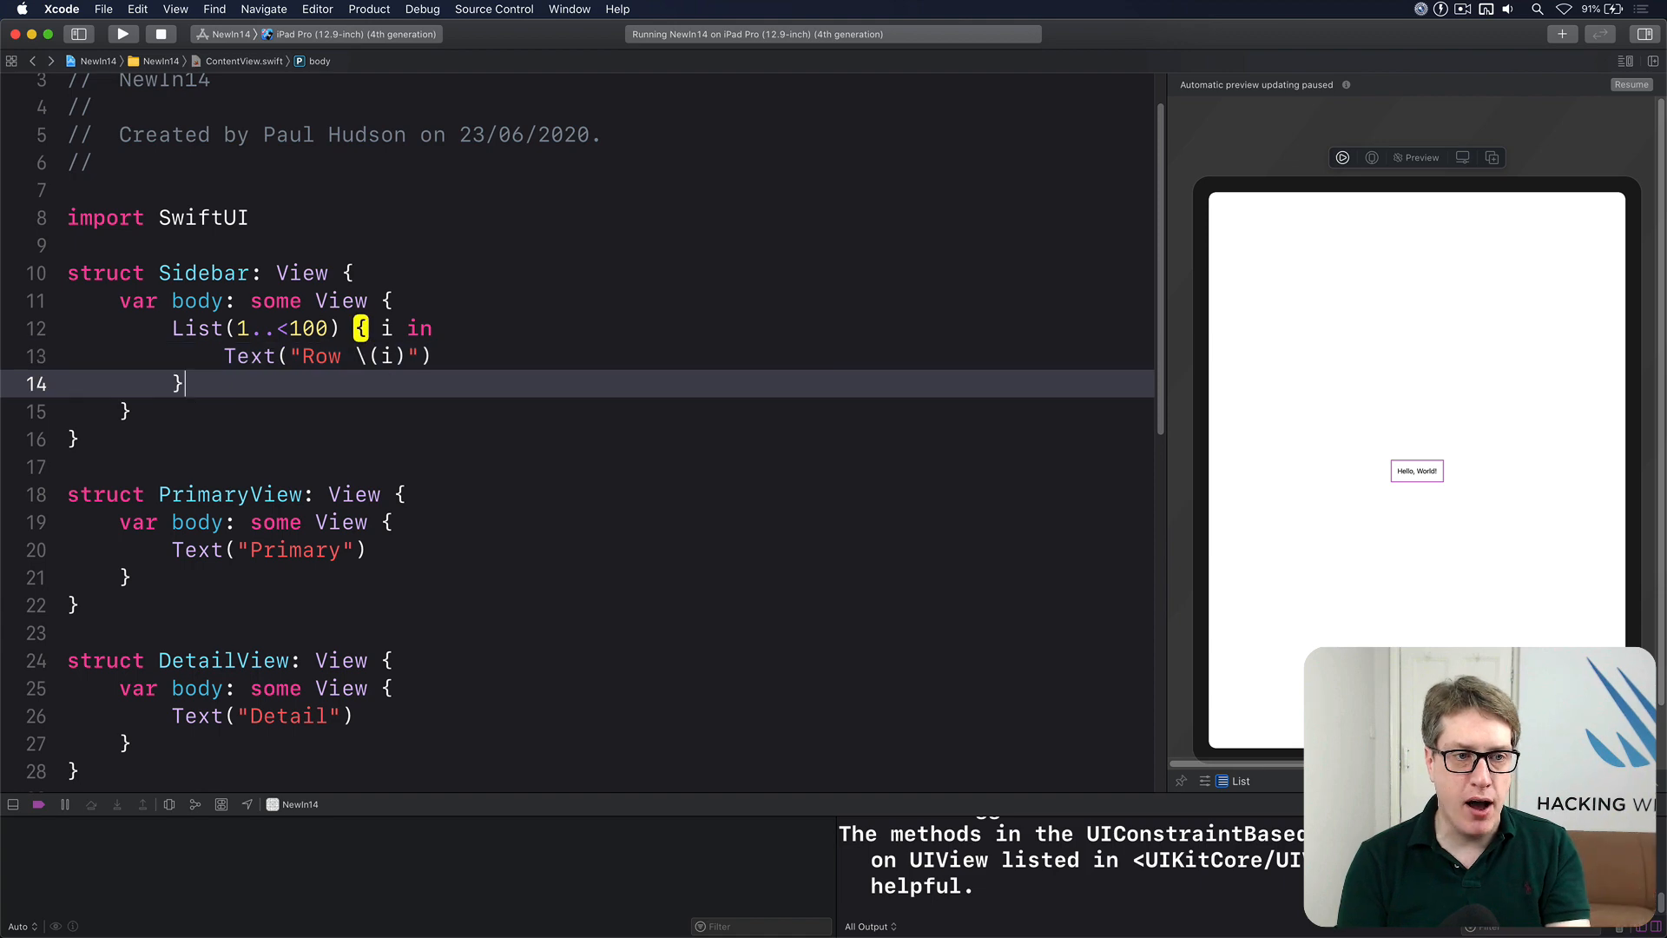
Apply .listStyle(SidebarListStyle()) to the list and rebuild the app
key("Return")
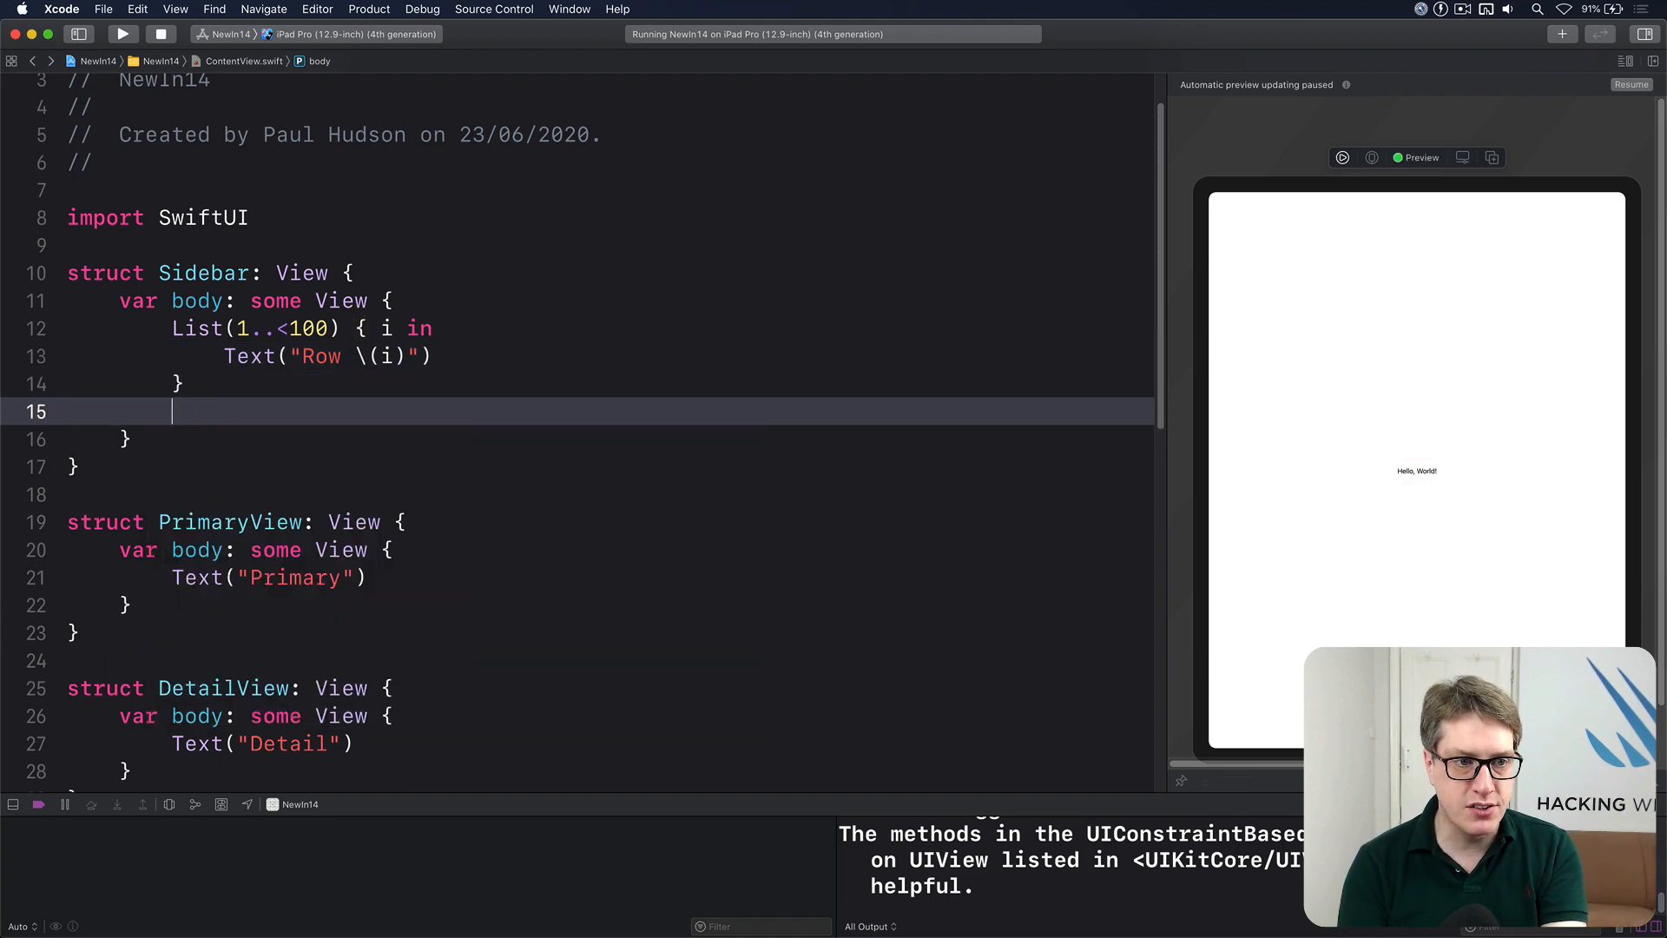
type(".listStyle(S")
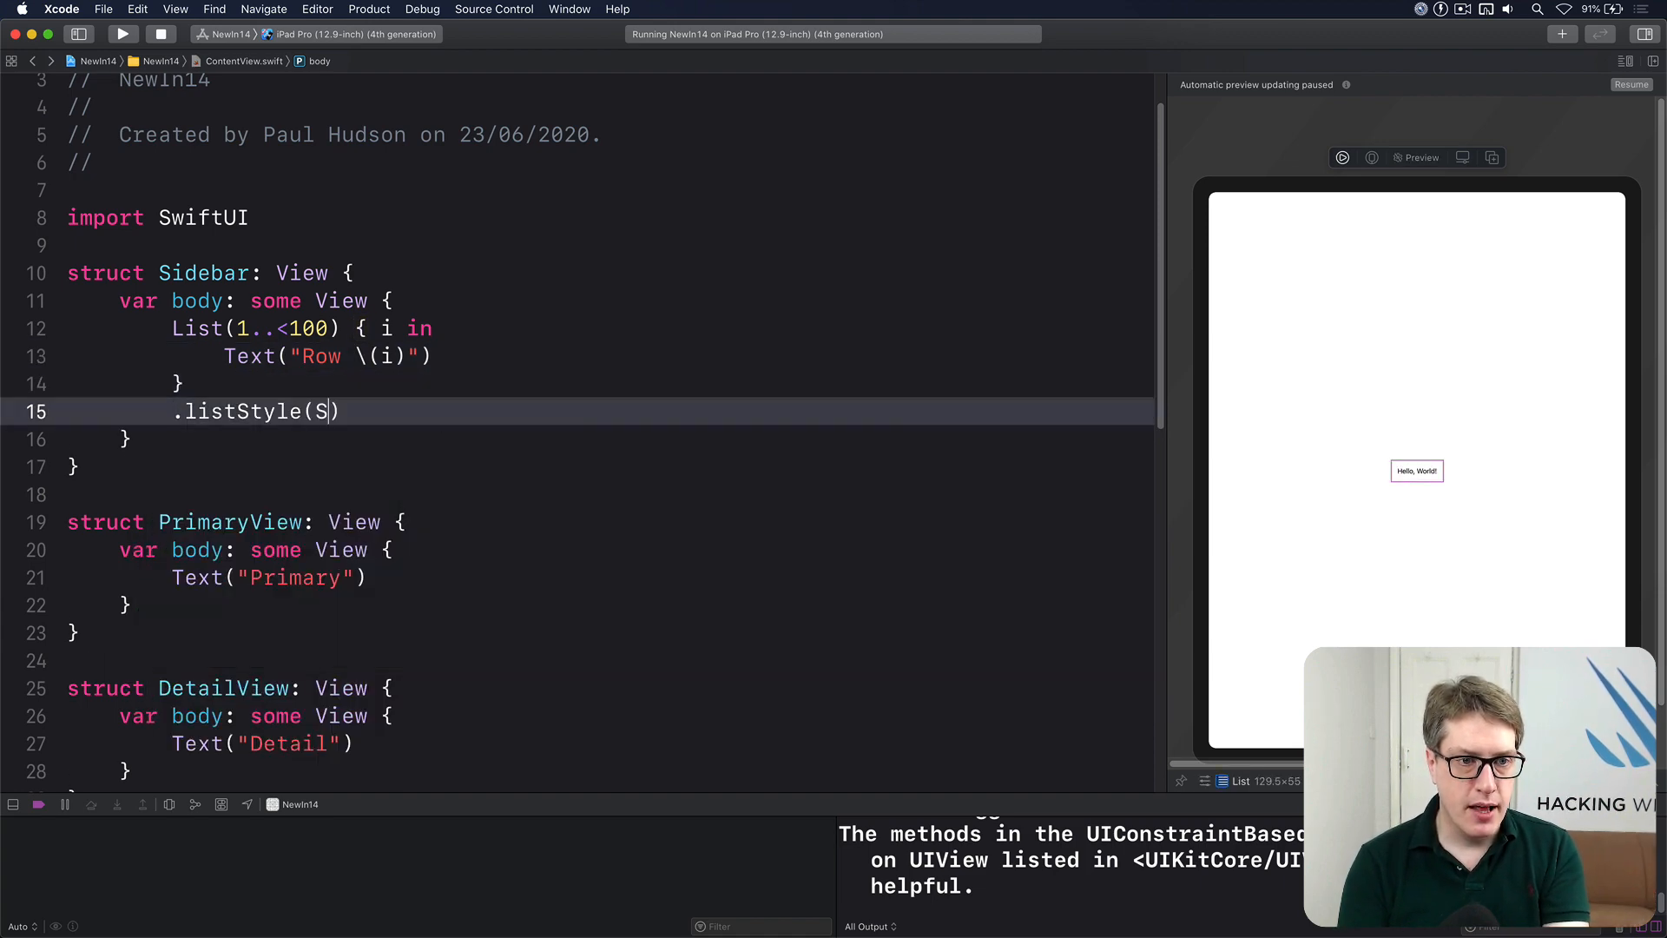
type("idebarListStyle()")
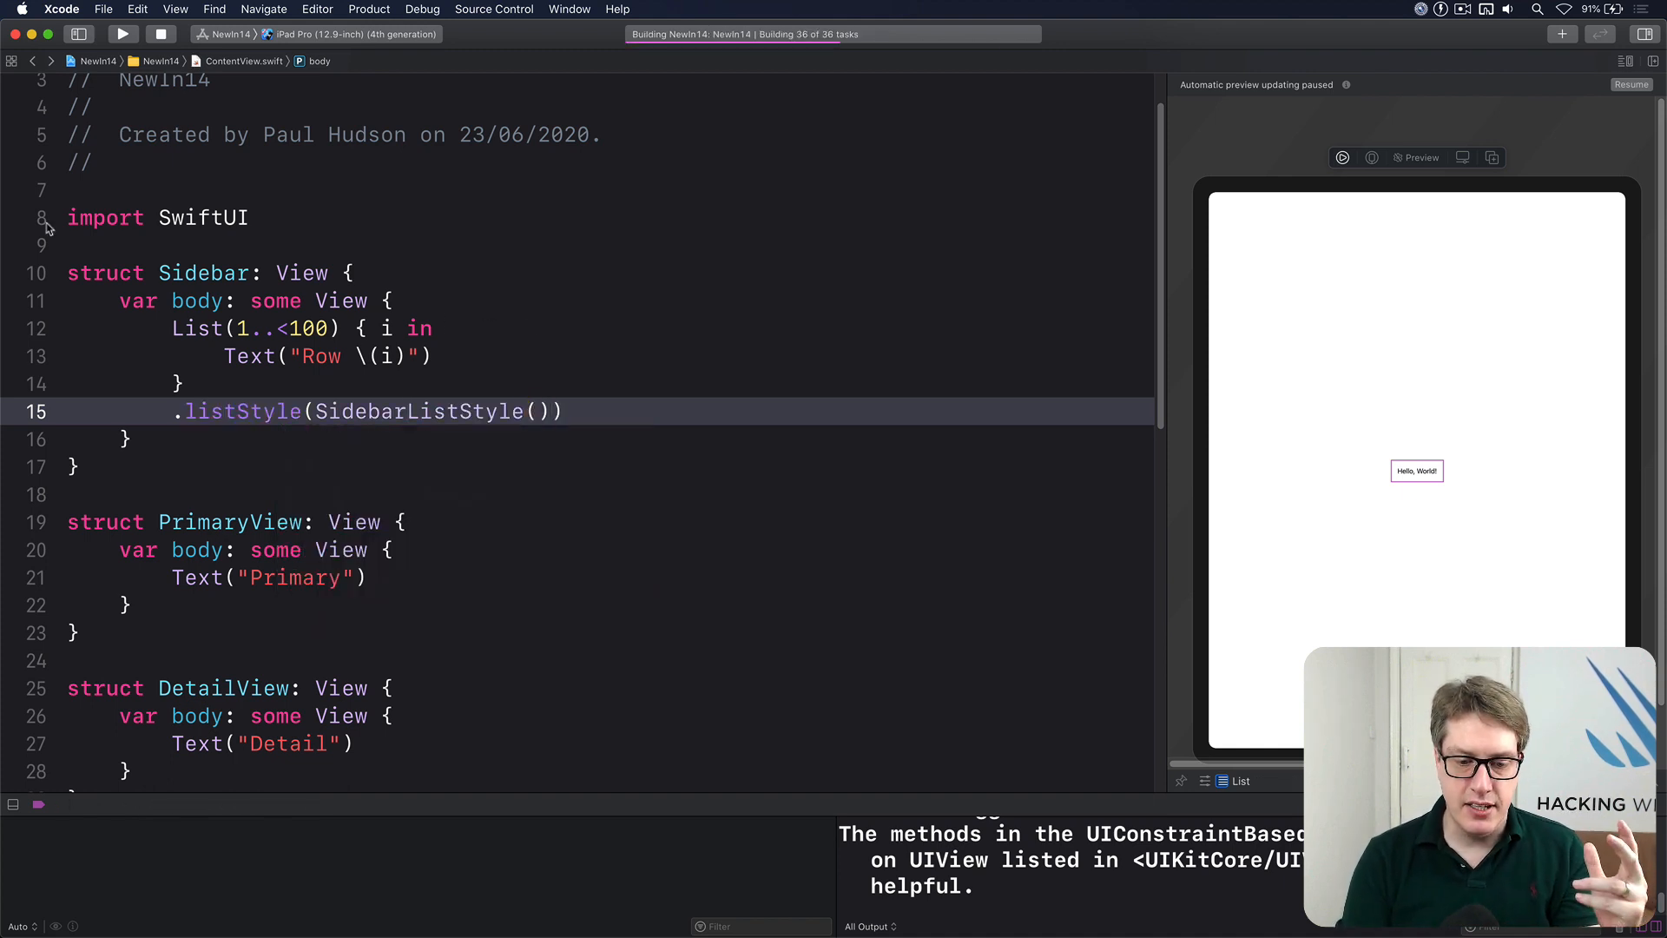
left_click(121, 33)
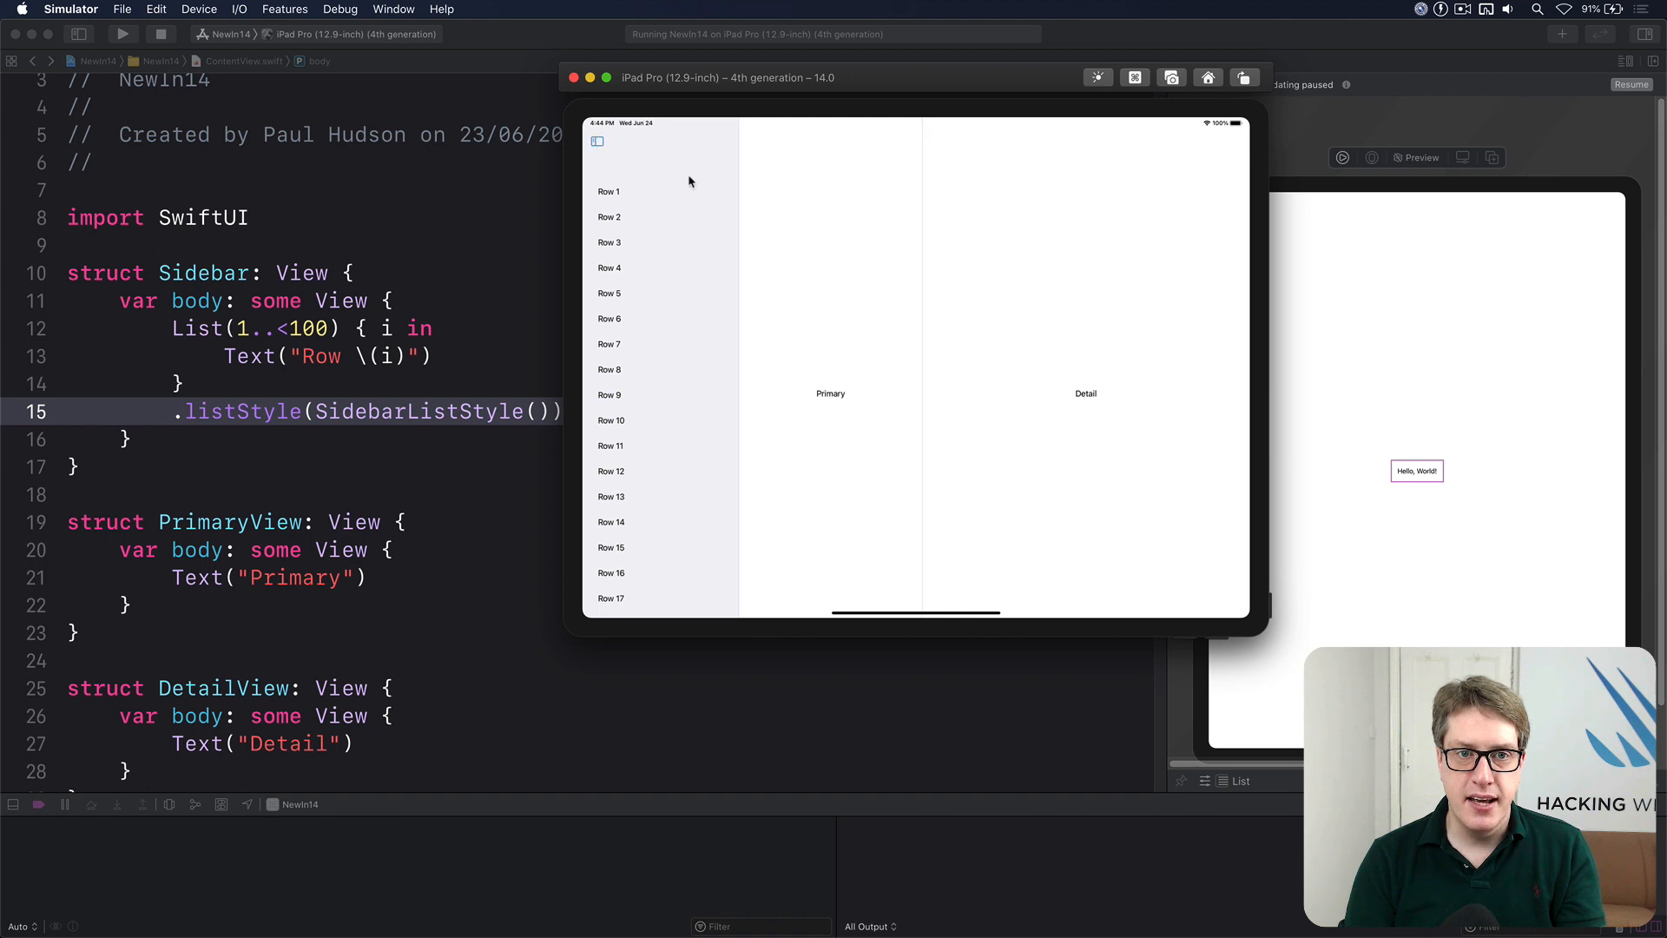
mouse_move(688, 486)
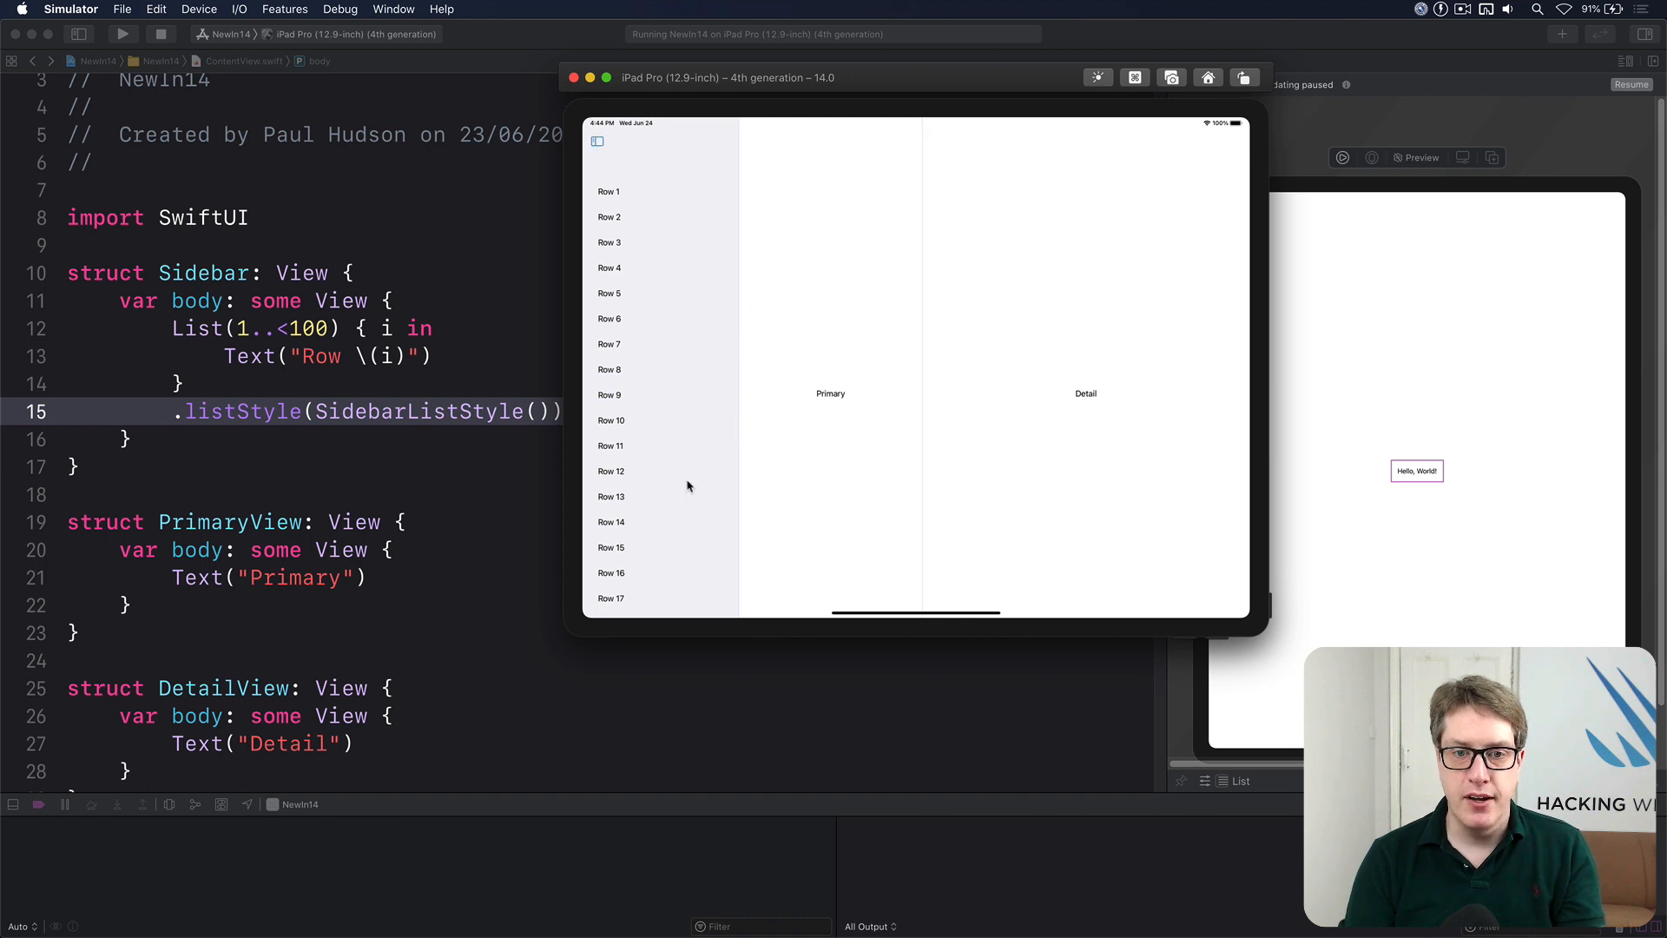